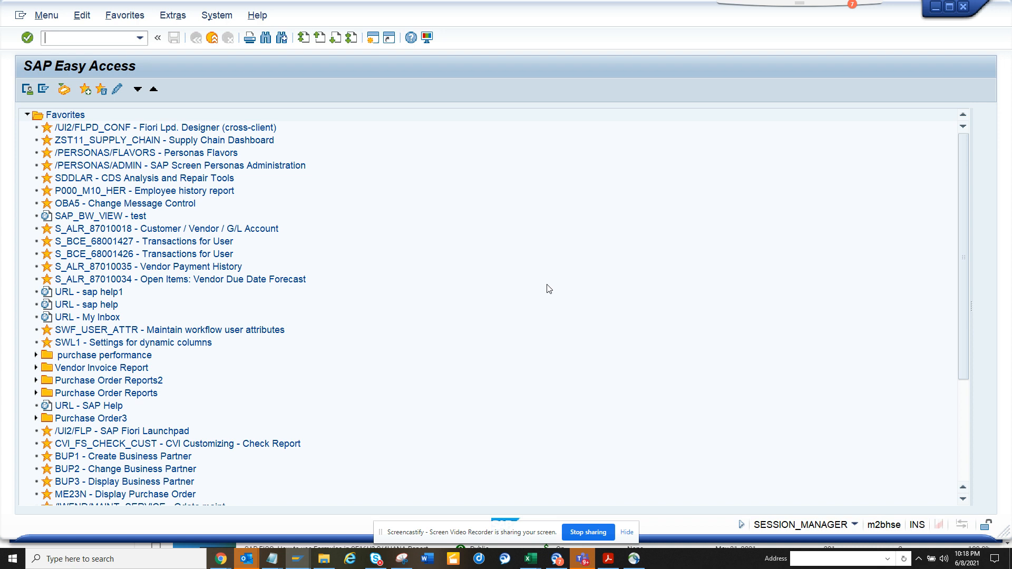
Start creating QuickView ZGET_CONFIG_T1 via SQVI
type("sqvi")
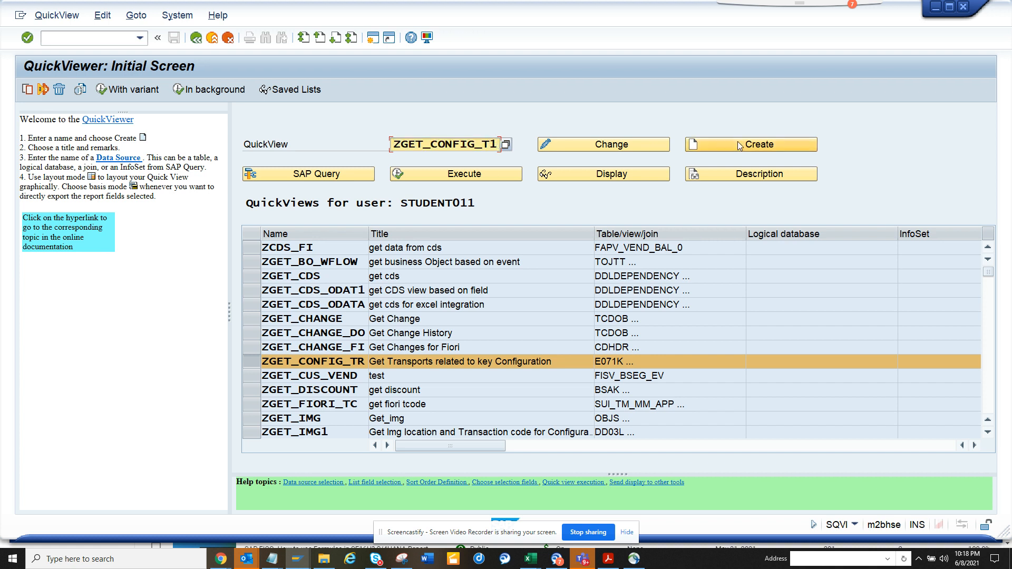
left_click(750, 143)
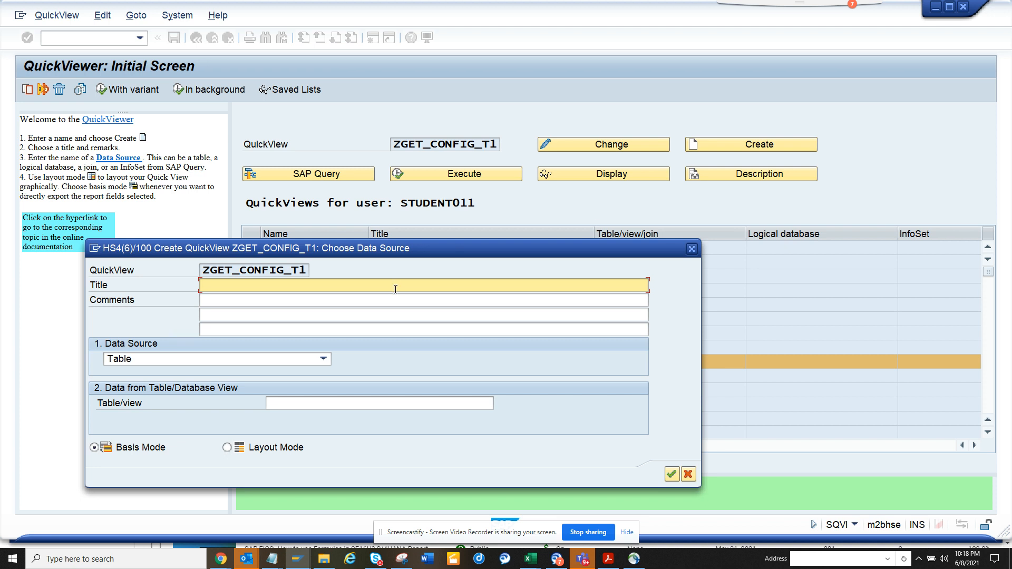
Title it 'Get Configuration Request for Key Values' and choose Table join as the data source
type("G")
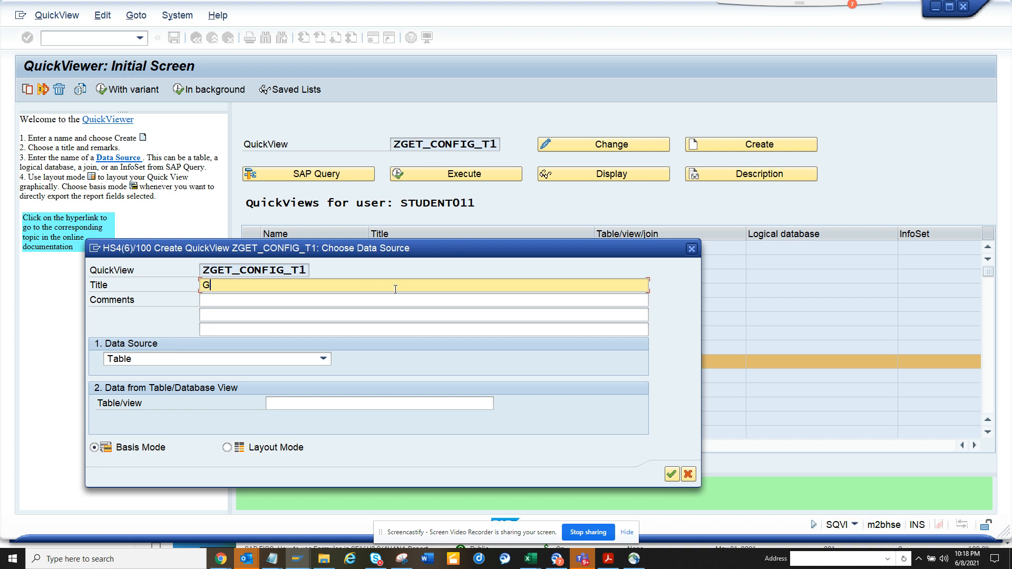
type("et Conf")
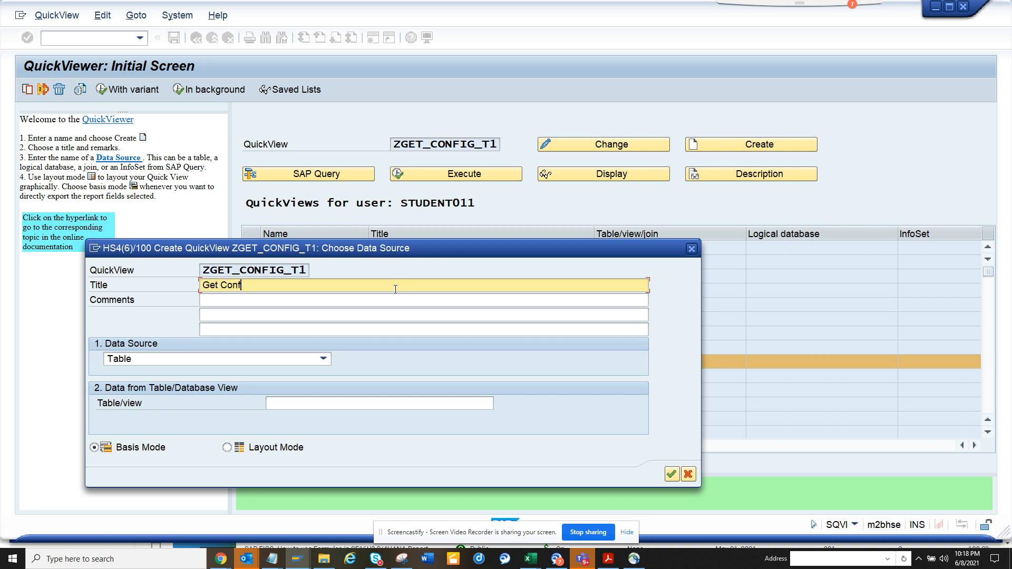
type("iguration Request for K")
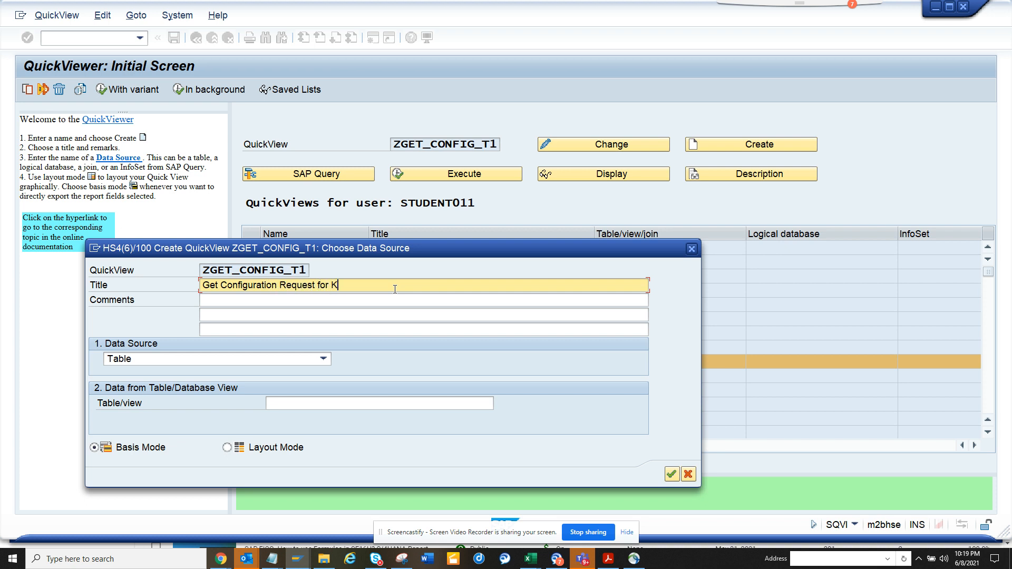
type("ey Value")
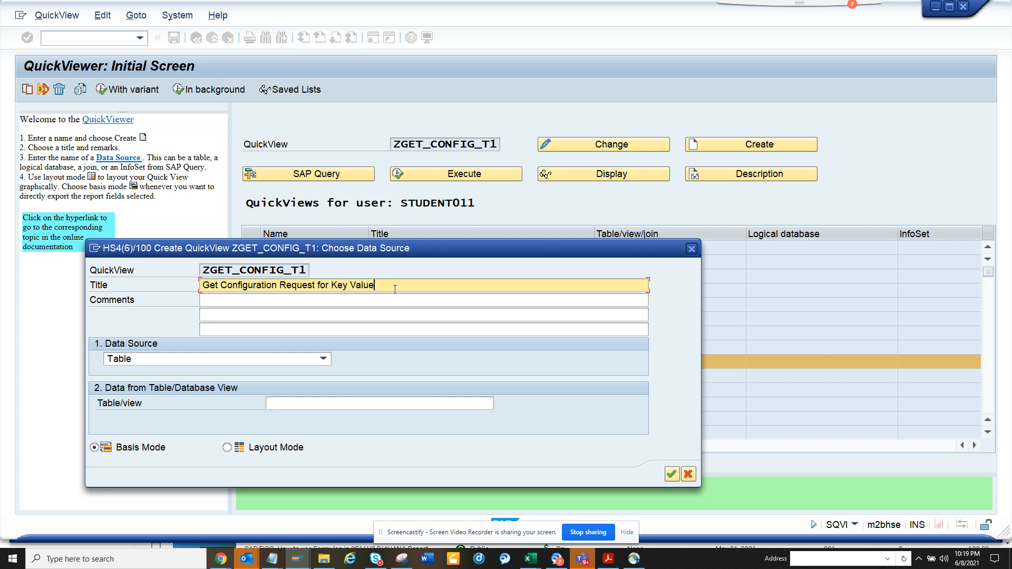
left_click(323, 359)
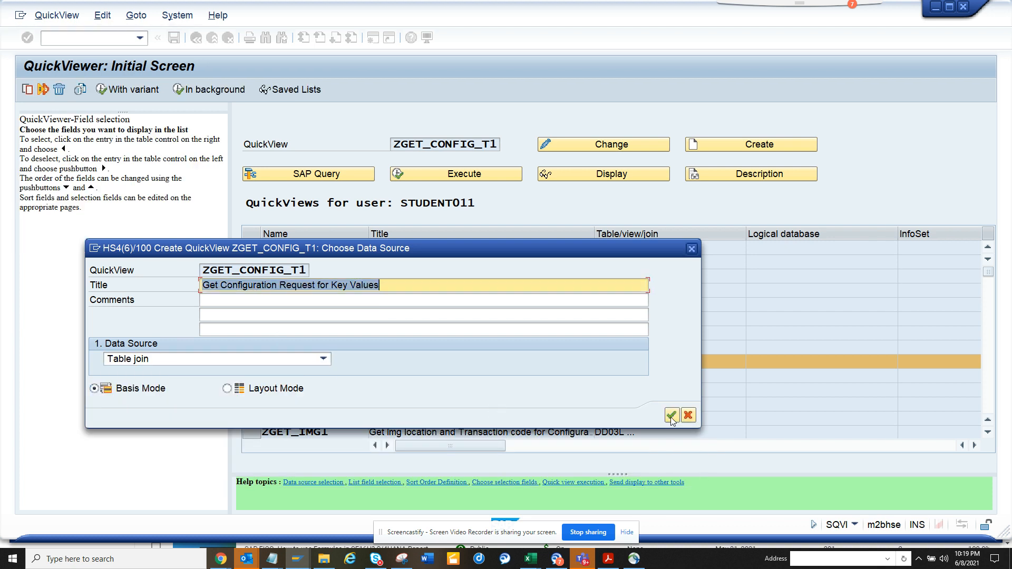
Confirm the title and insert table E071K into the join, checking the reference QuickView's join
left_click(670, 414)
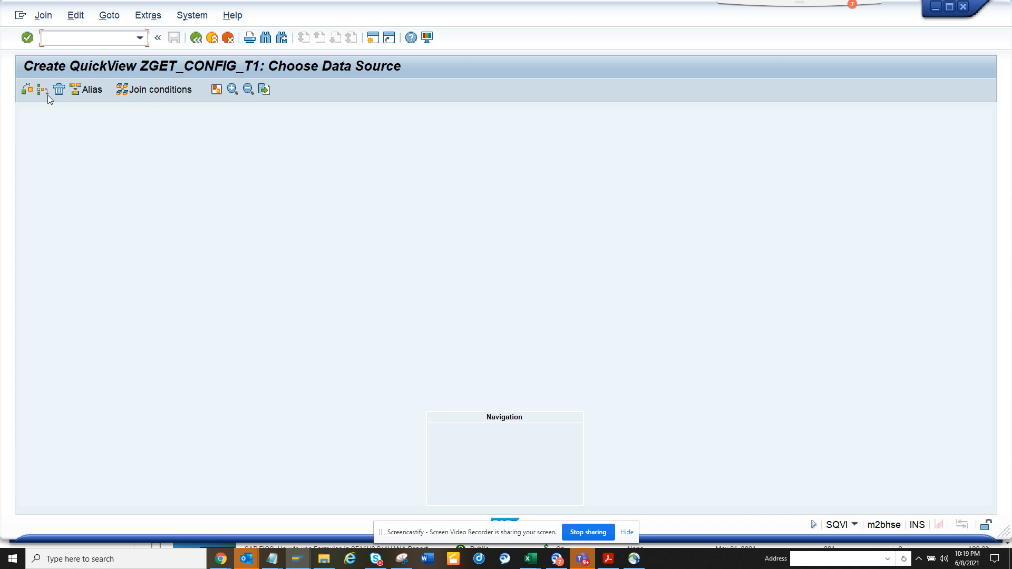
left_click(27, 89)
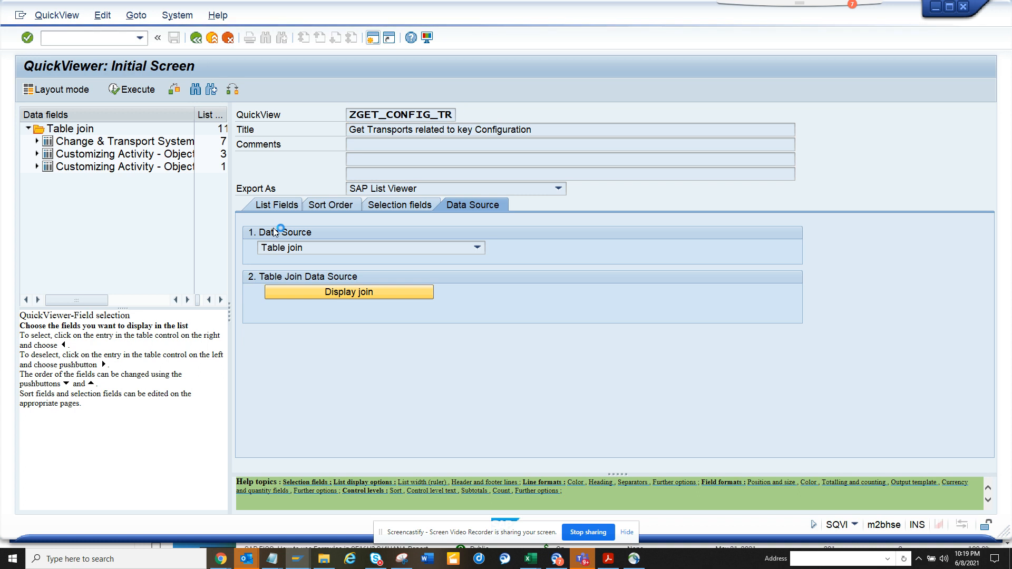
left_click(348, 292)
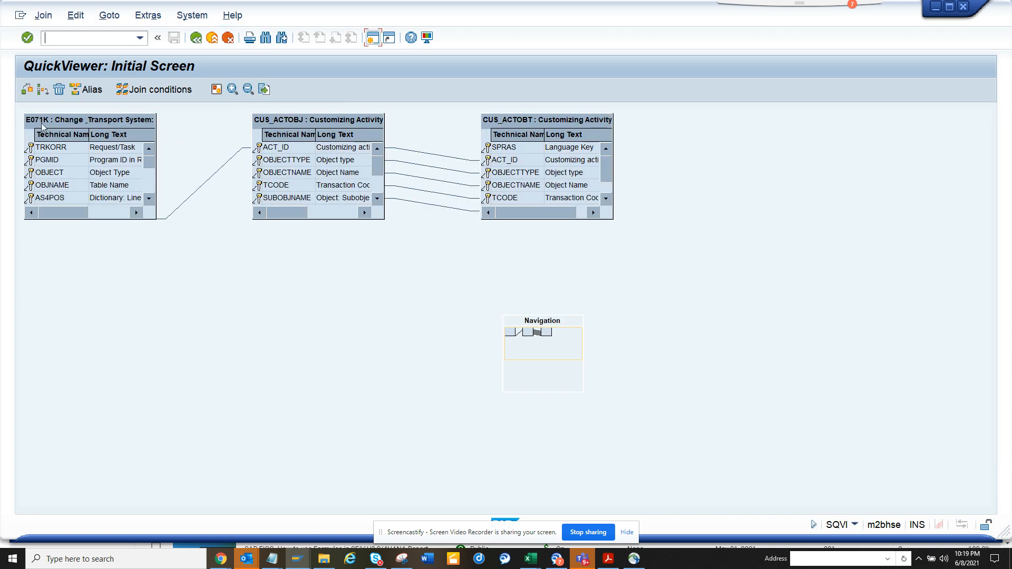
mouse_move(330, 252)
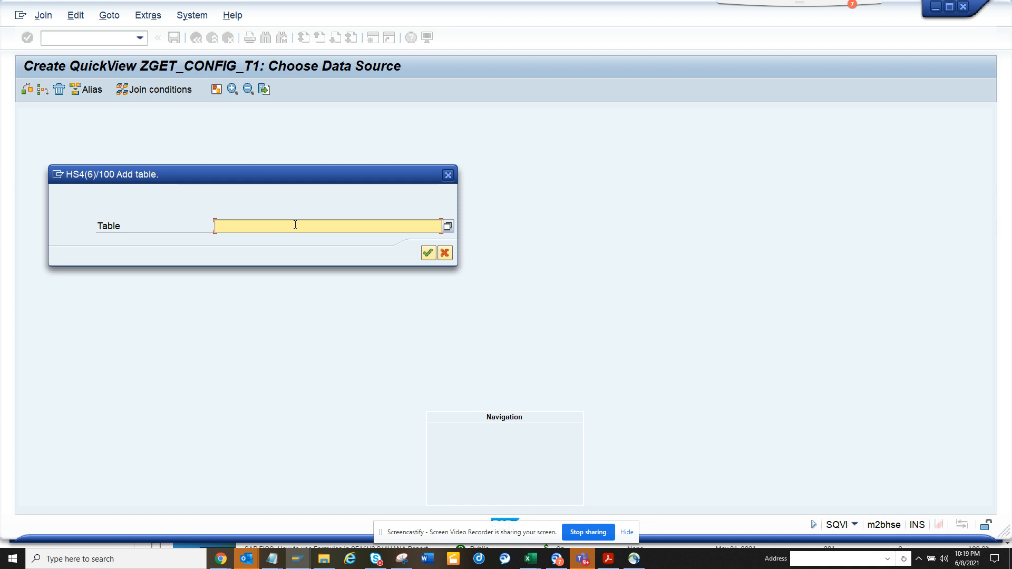
type("e071k")
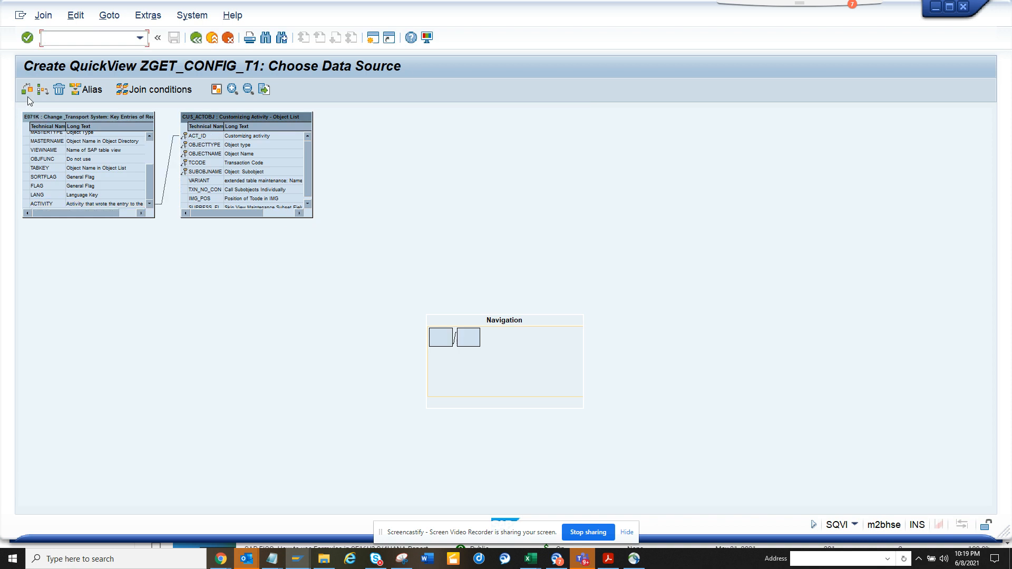
Insert table CUS_ACTOBT into the join, linked to CUS_ACTOBJ
left_click(25, 90)
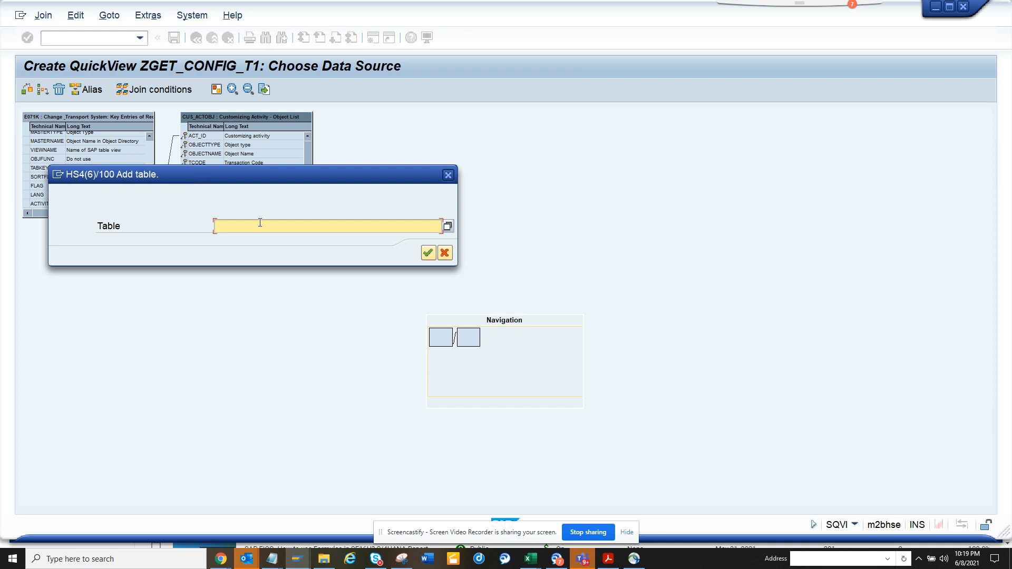
left_click(325, 226)
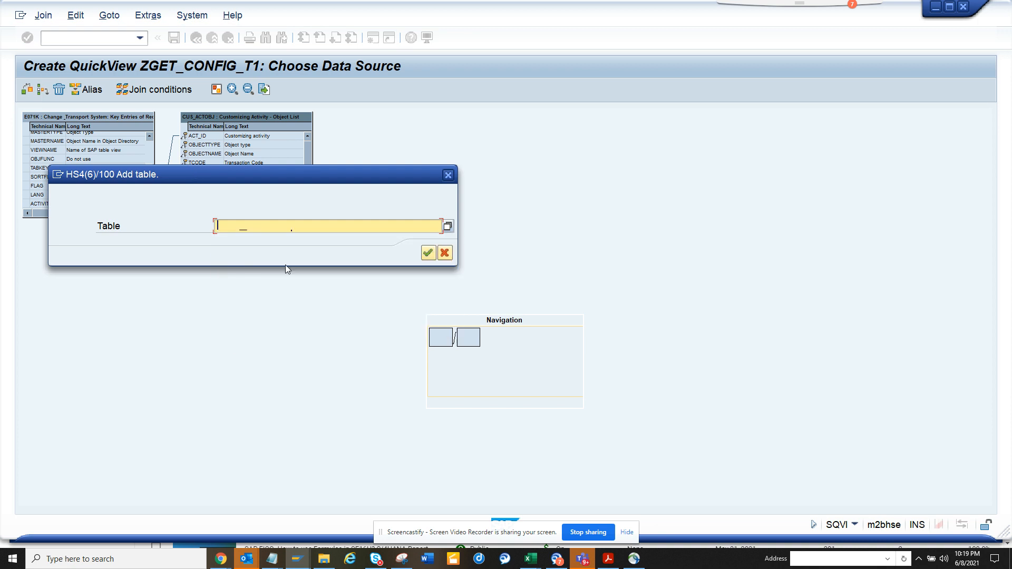
left_click(428, 252)
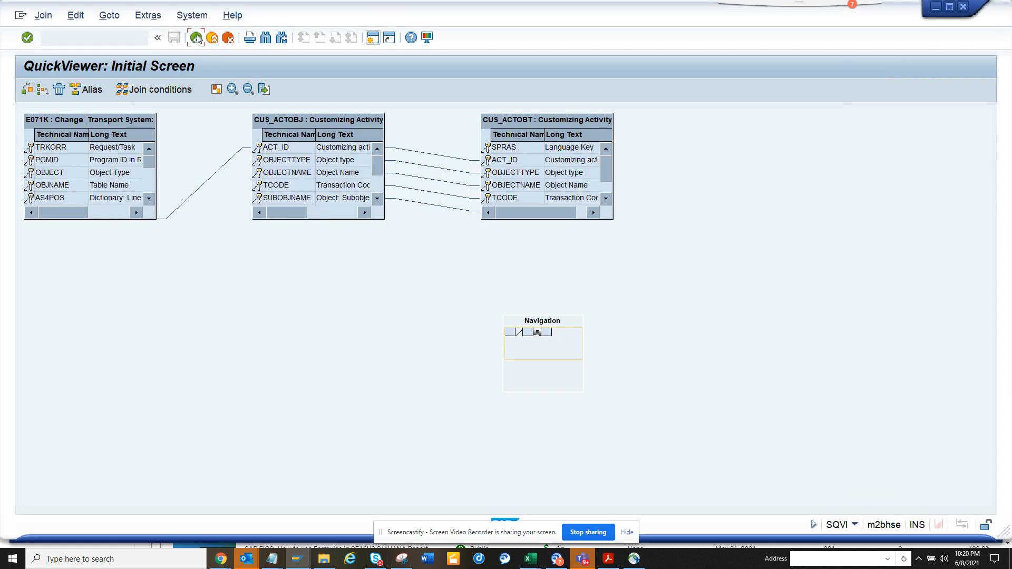
Pick object, table name, view name, table key, activity ID and transaction code as output fields
left_click(196, 37)
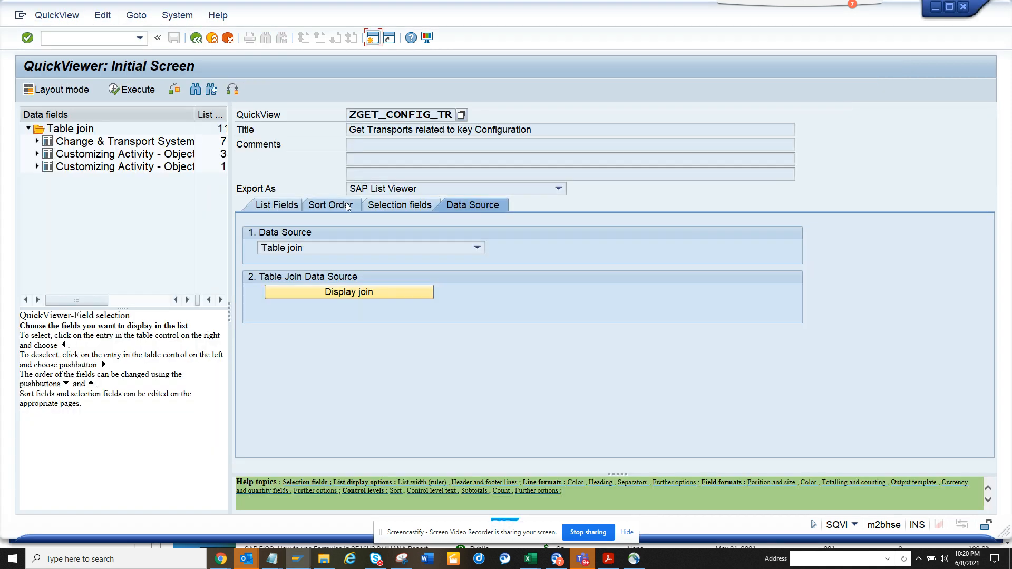
left_click(277, 204)
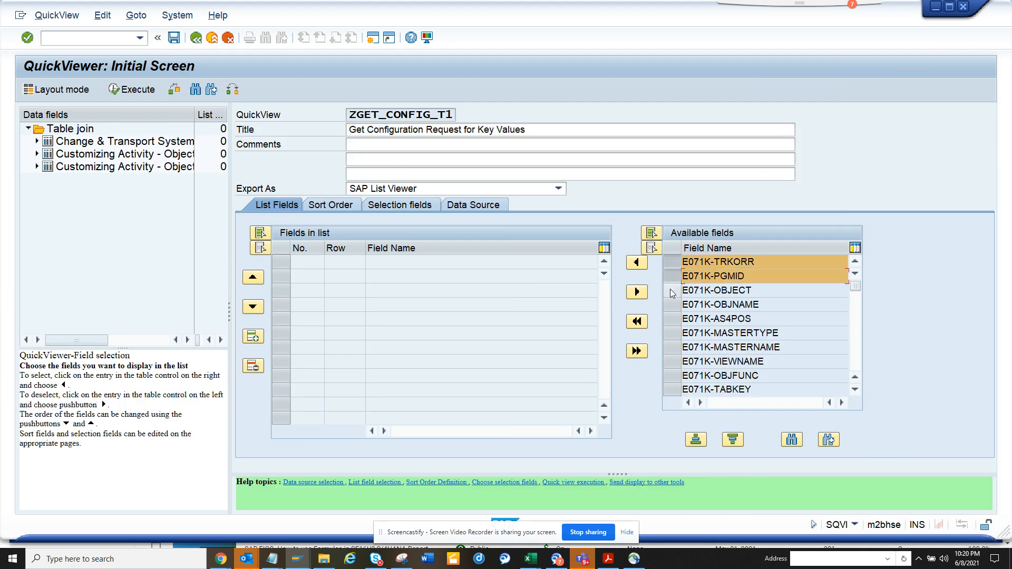
left_click(719, 304)
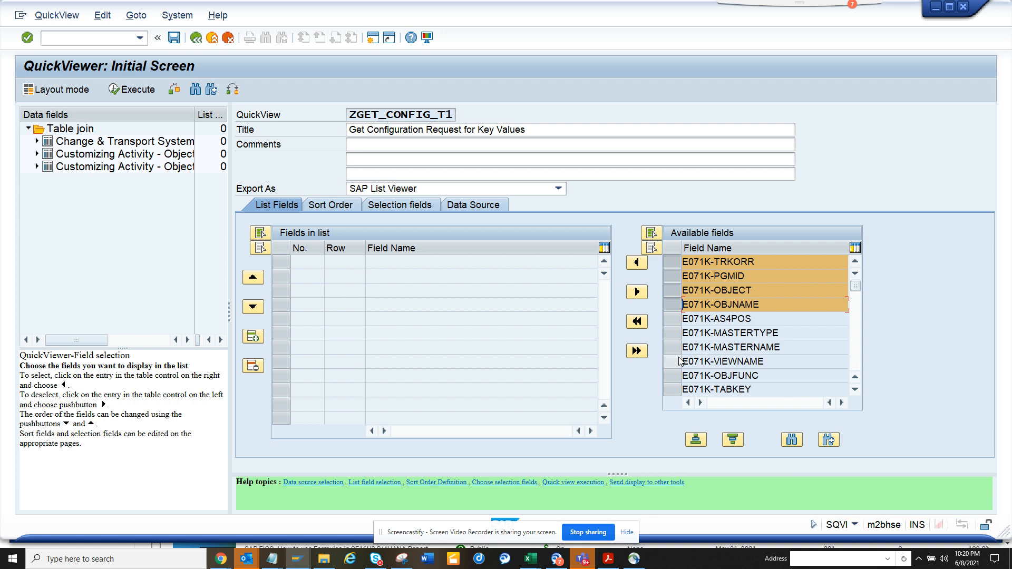
left_click(722, 361)
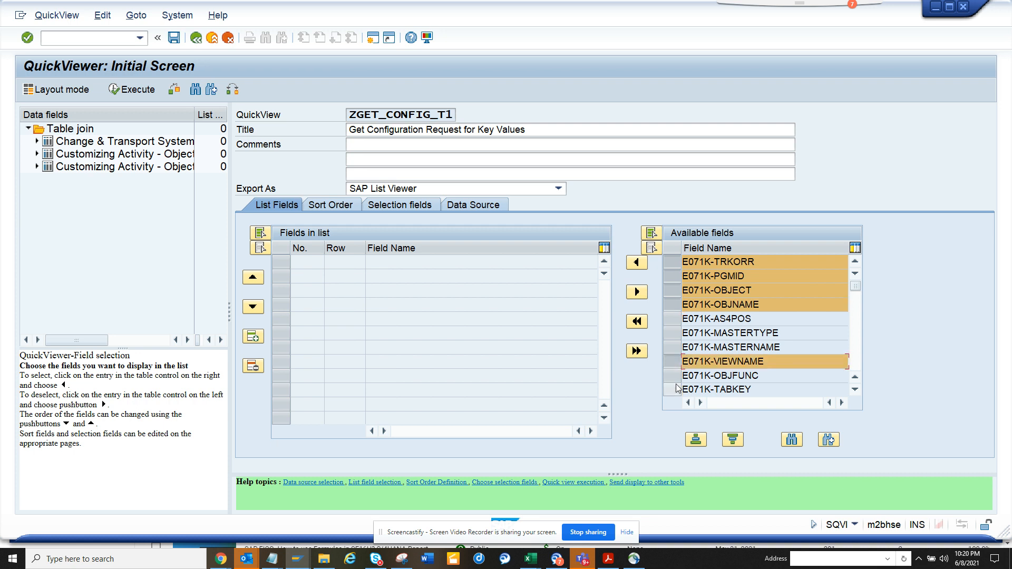
left_click(716, 389)
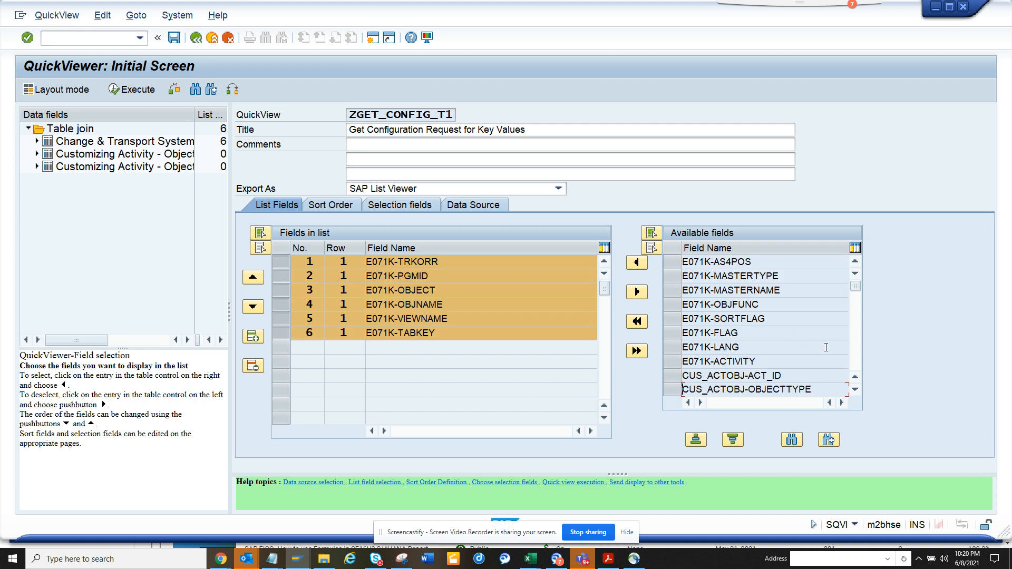
left_click(733, 375)
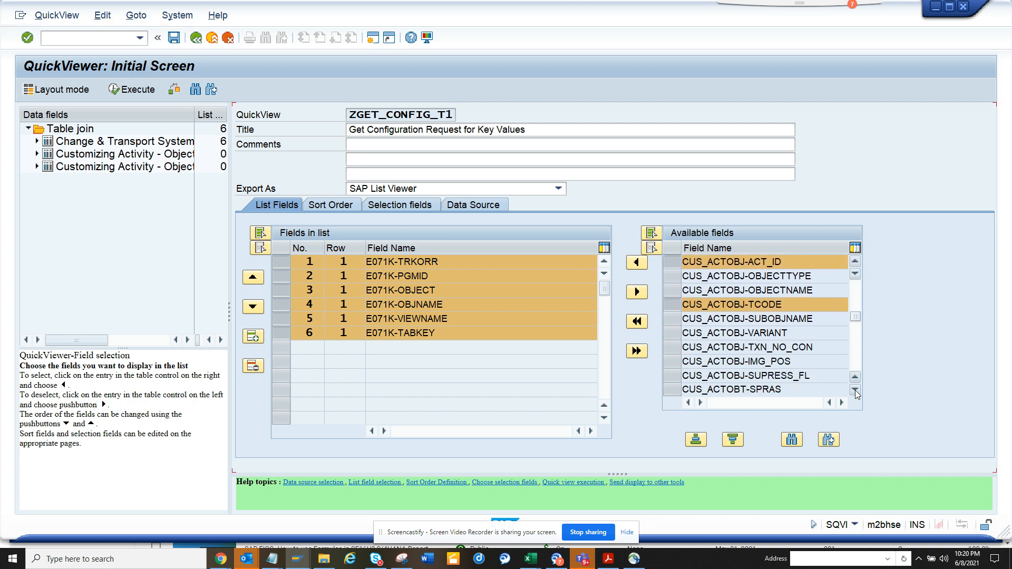
left_click(855, 392)
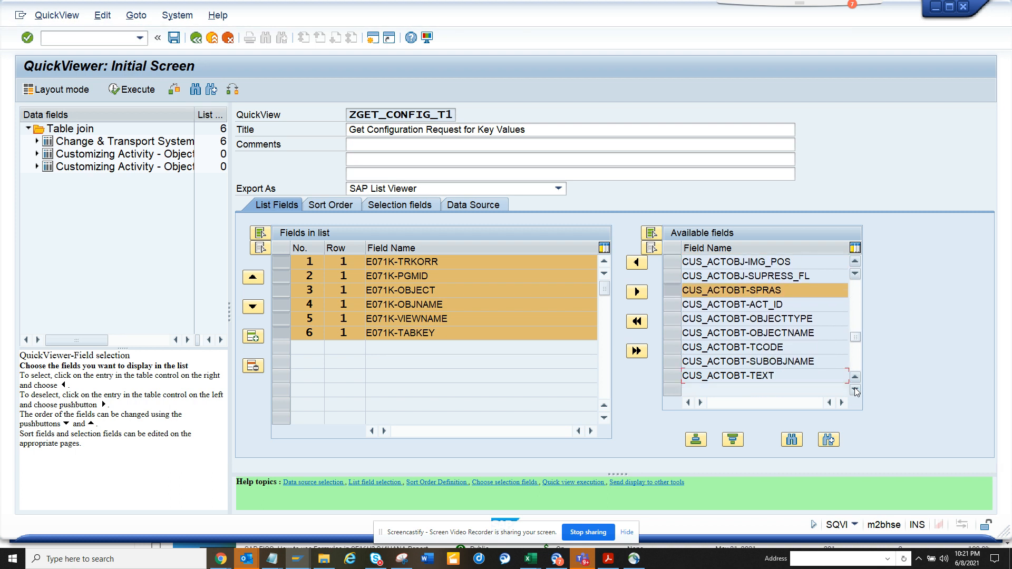
Add the activity text and transaction code fields to the output list, reaching 11 list fields
left_click(727, 375)
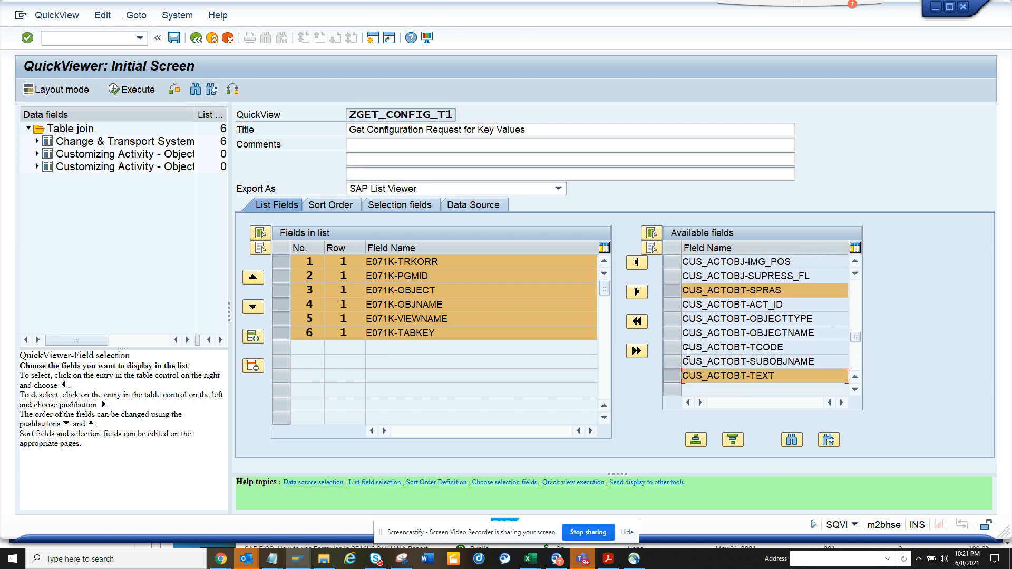
left_click(742, 347)
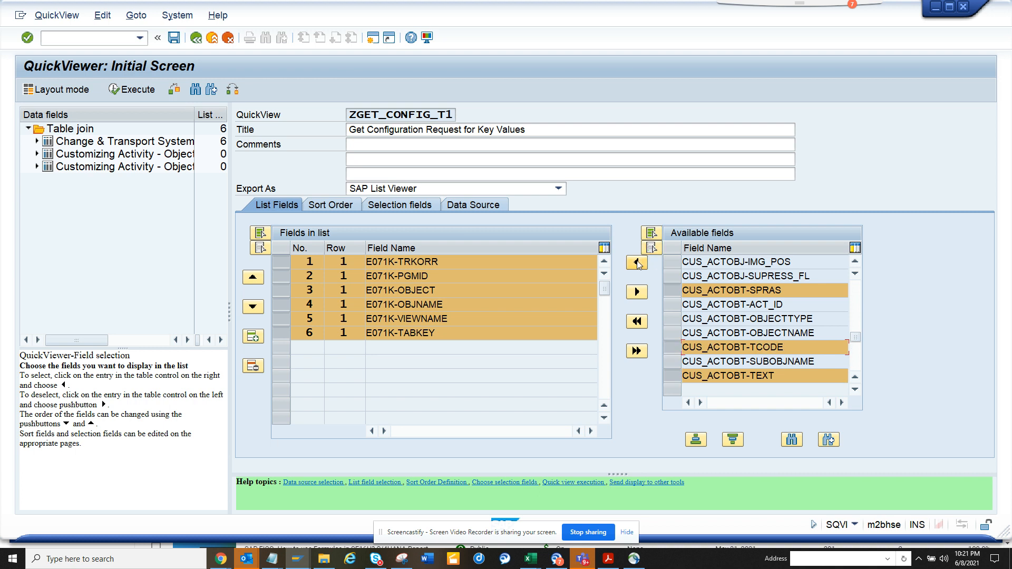
left_click(635, 263)
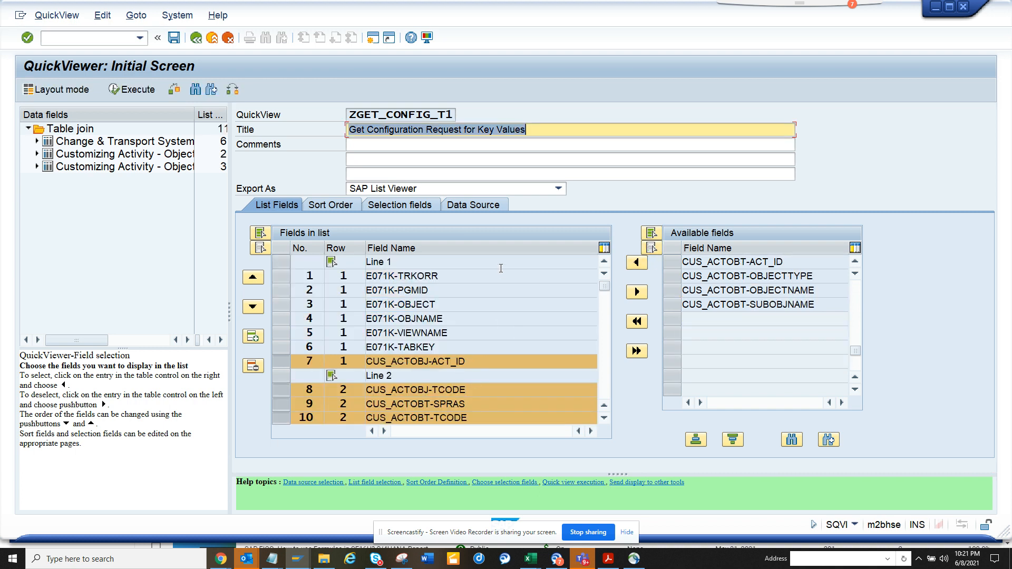
left_click(399, 205)
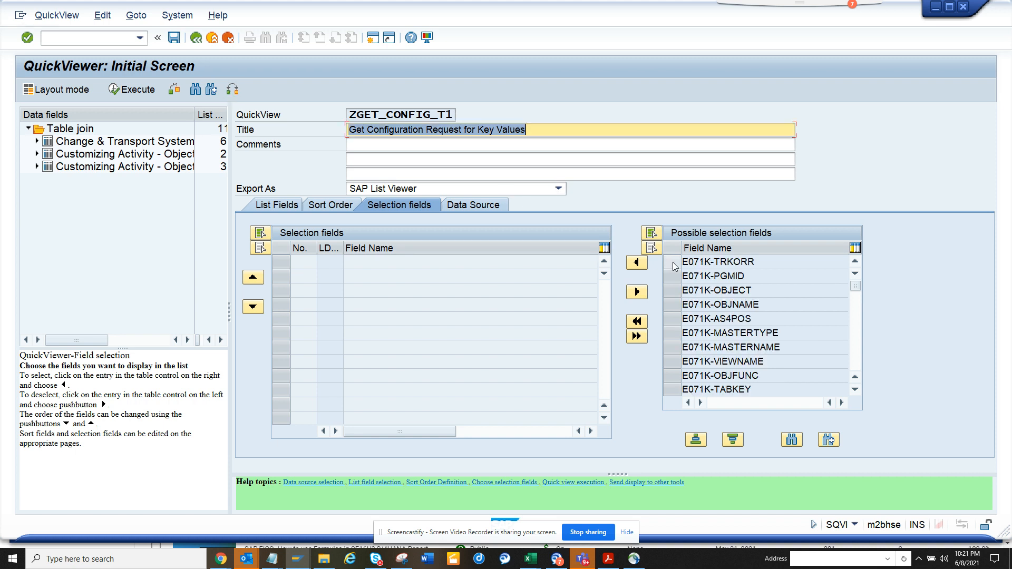
Make the E071K transport request, object, object name, view name and table key selection criteria
left_click(716, 261)
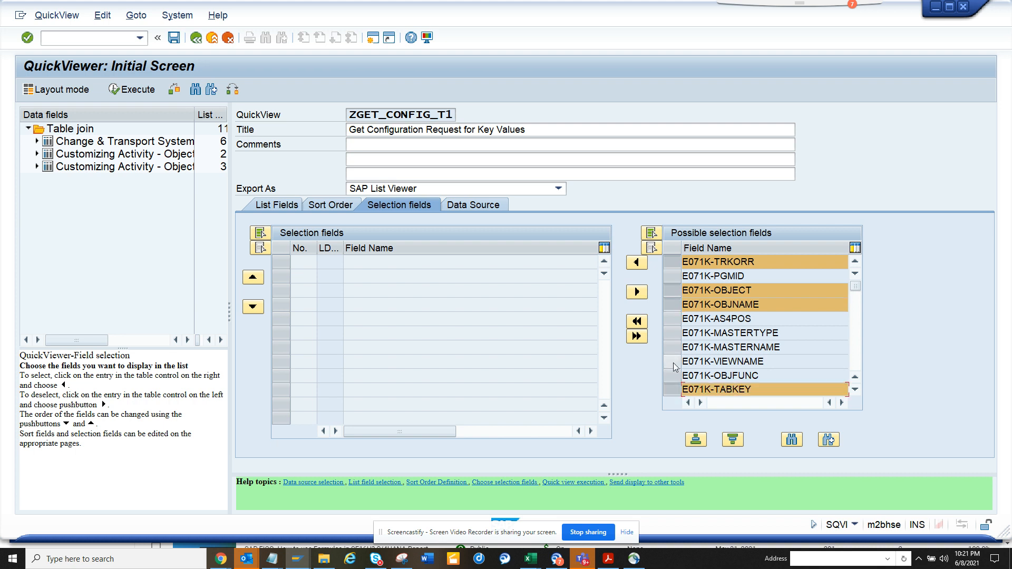
left_click(721, 361)
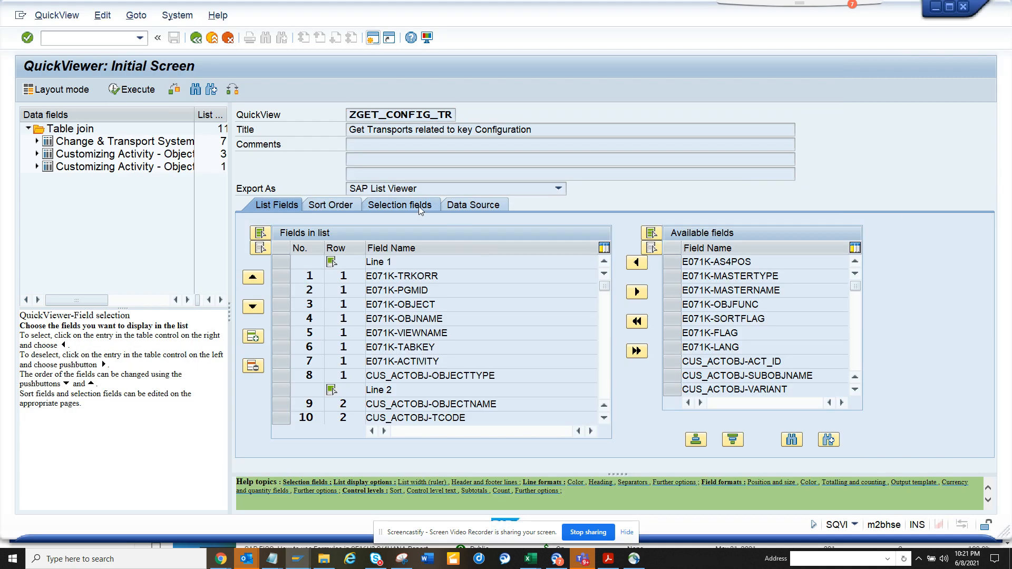
left_click(399, 205)
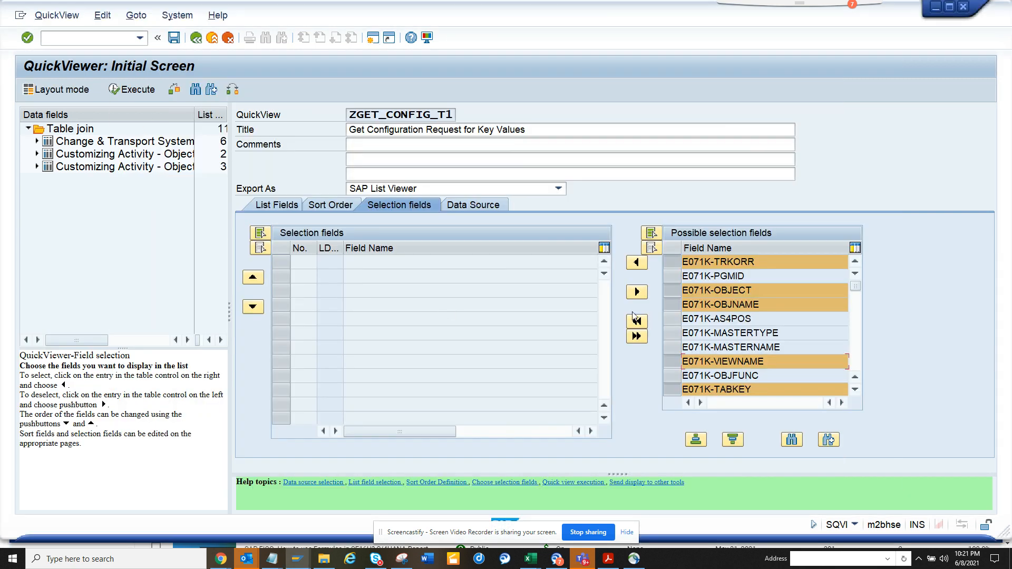
left_click(635, 264)
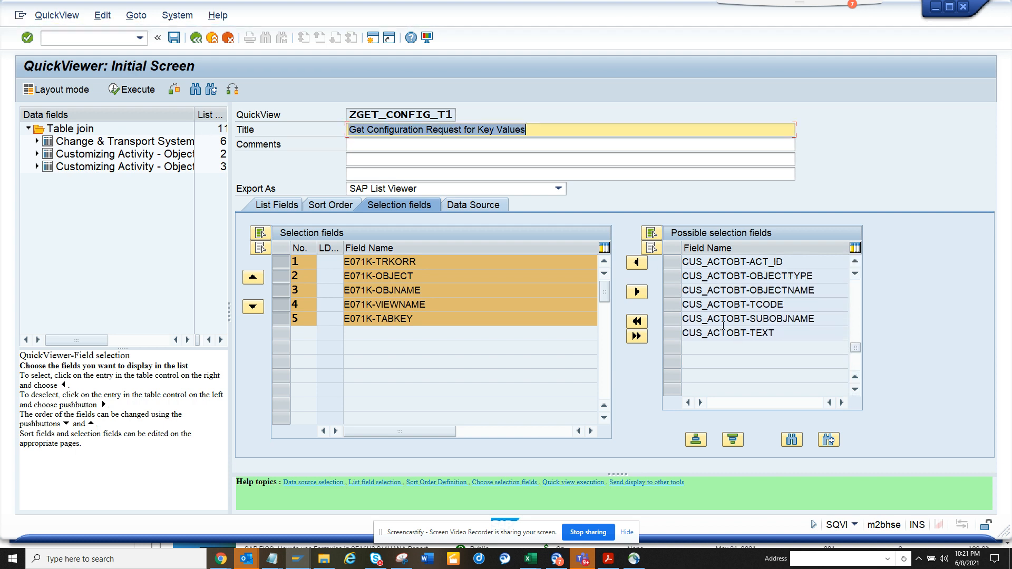
Add CUS_ACTOBT language, transaction code and text as criteria, save the QuickView and run it
left_click(735, 333)
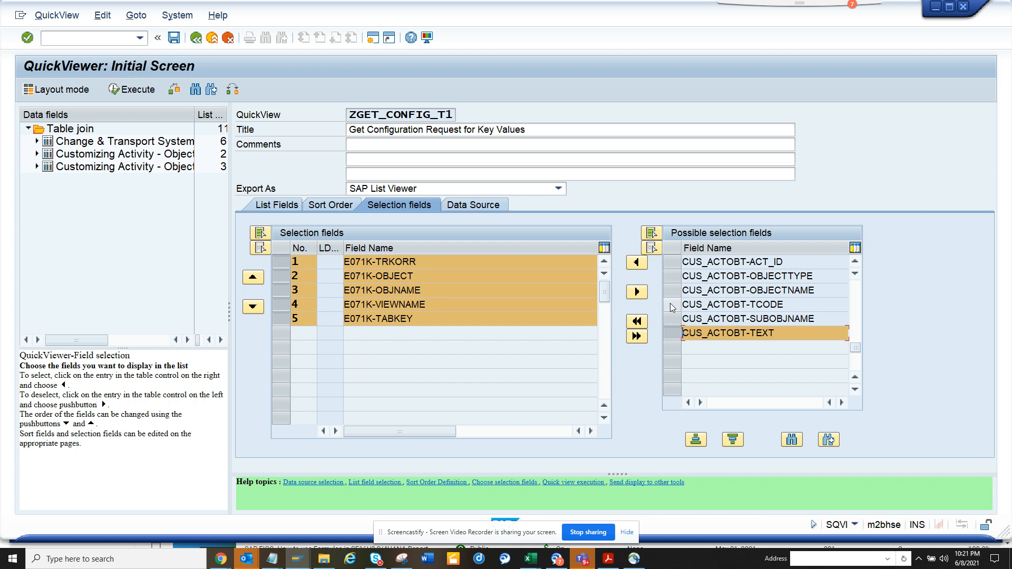
left_click(854, 264)
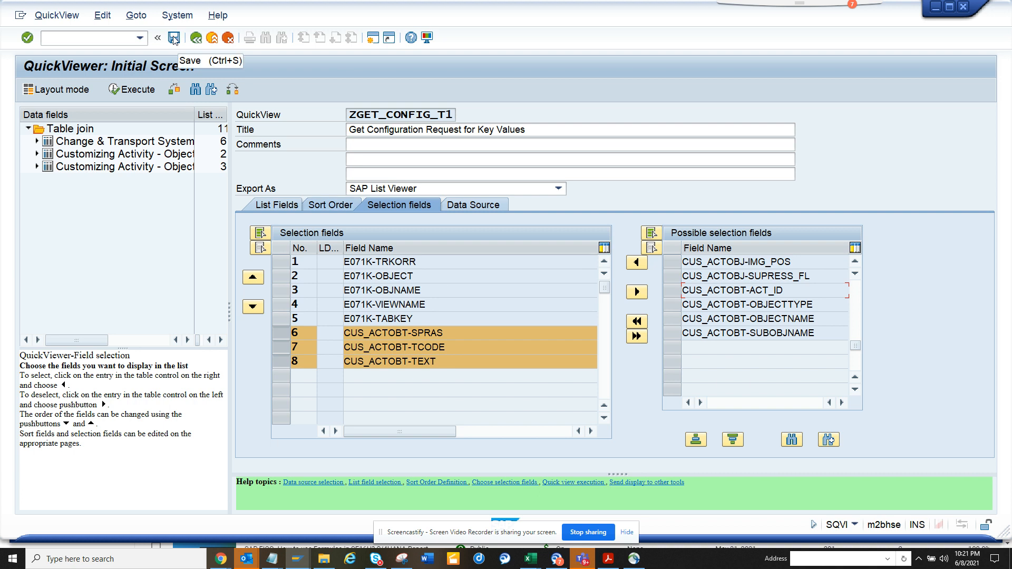
left_click(172, 37)
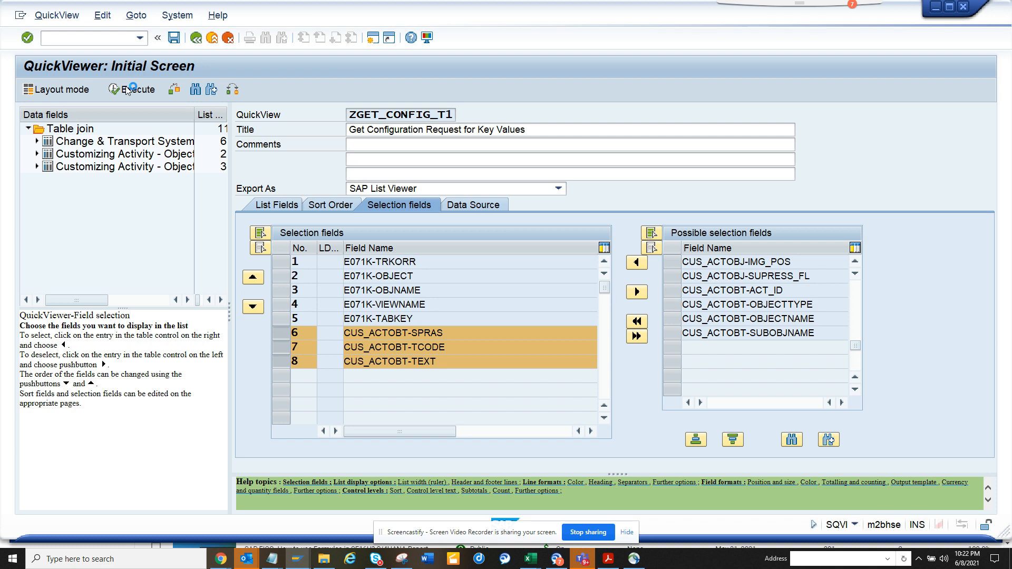
left_click(252, 276)
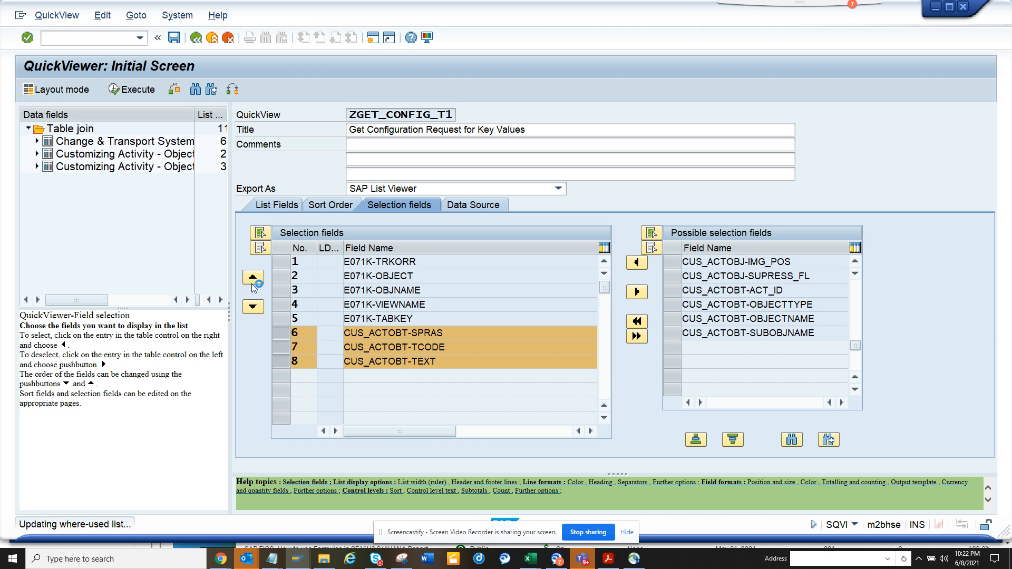
left_click(131, 89)
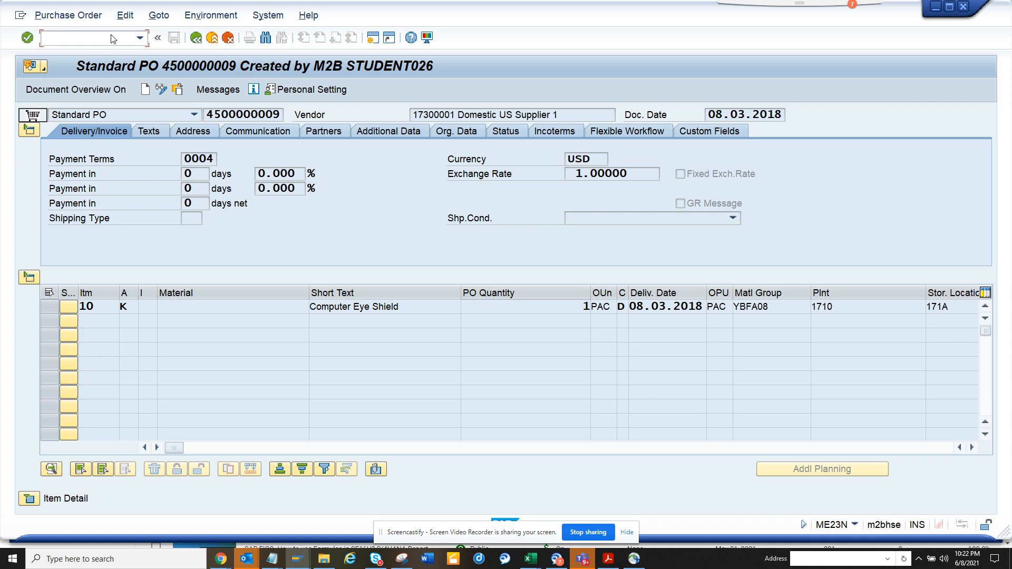
type("/nme23n")
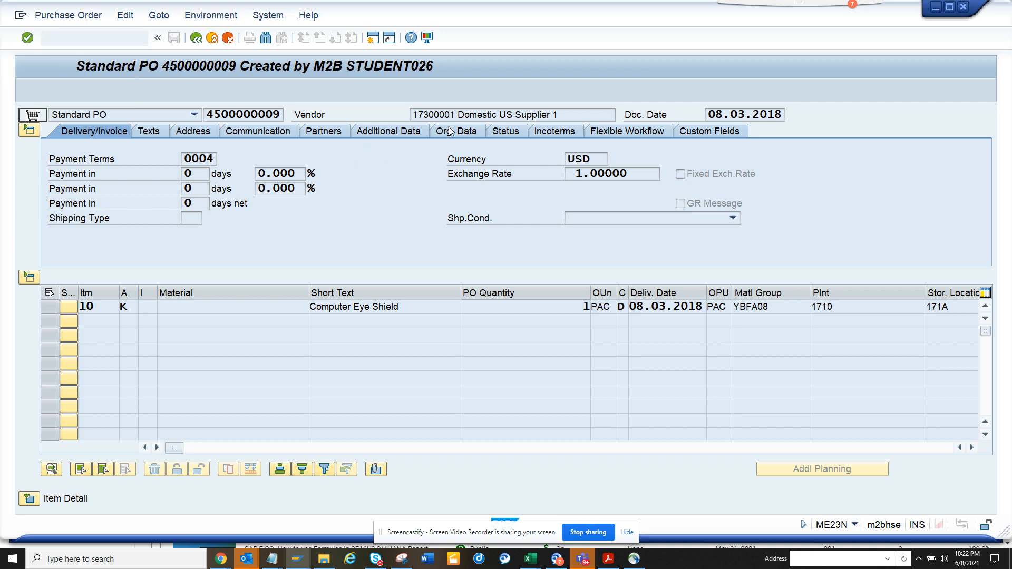
left_click(387, 131)
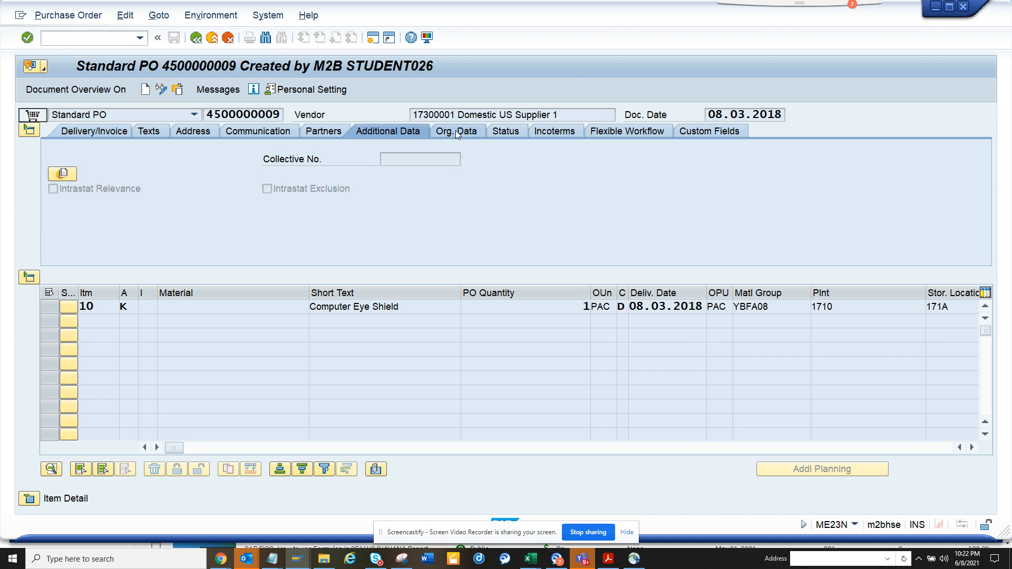
left_click(454, 131)
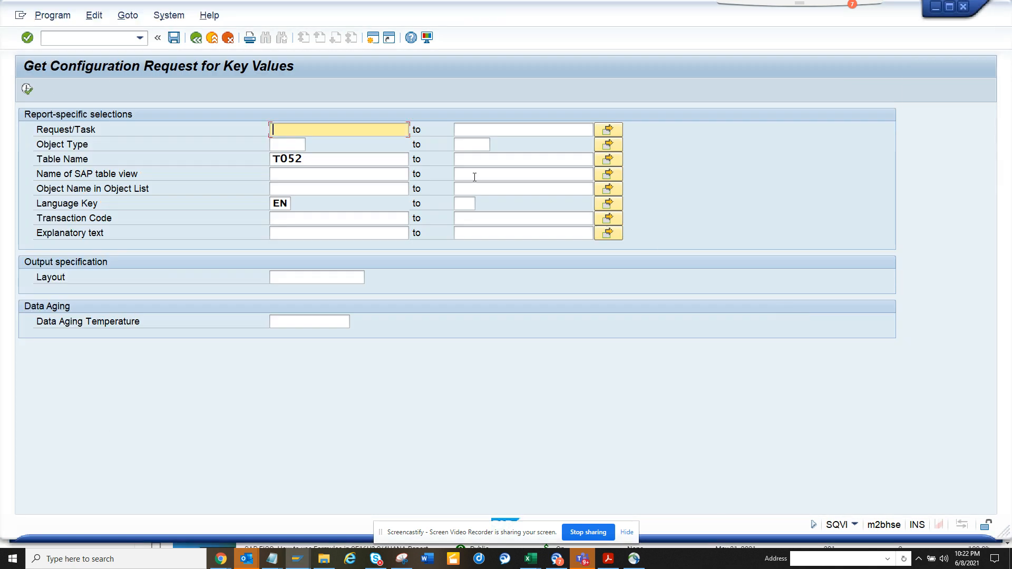
Run the report for table T001W with object name *1710, then return to the criteria
left_click(339, 159)
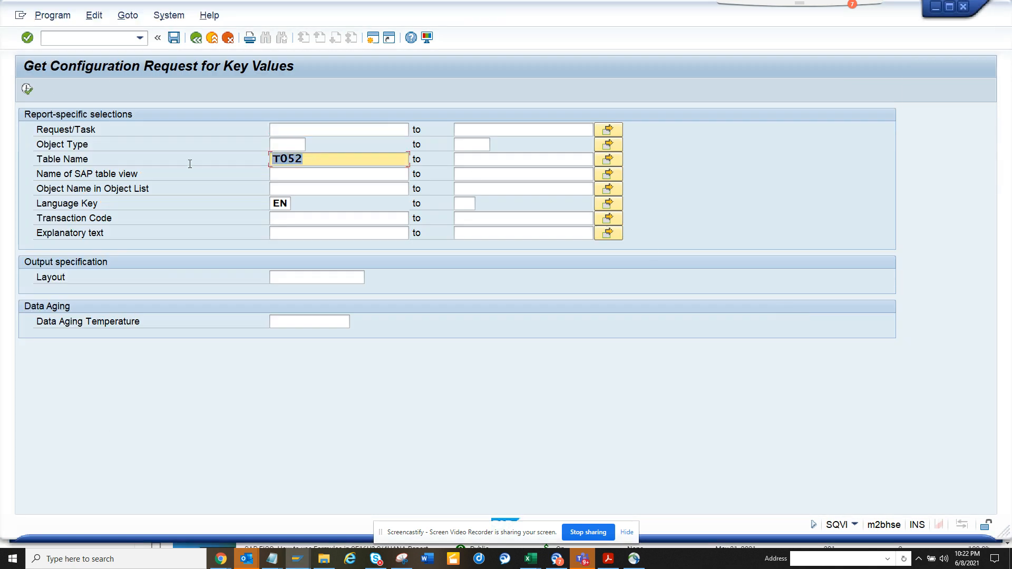
type("t00")
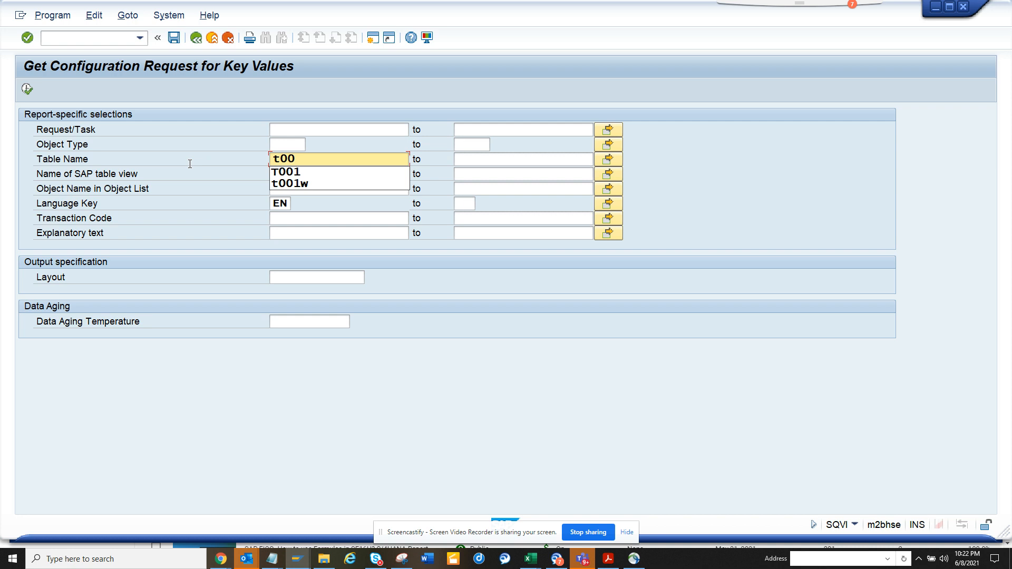
left_click(288, 184)
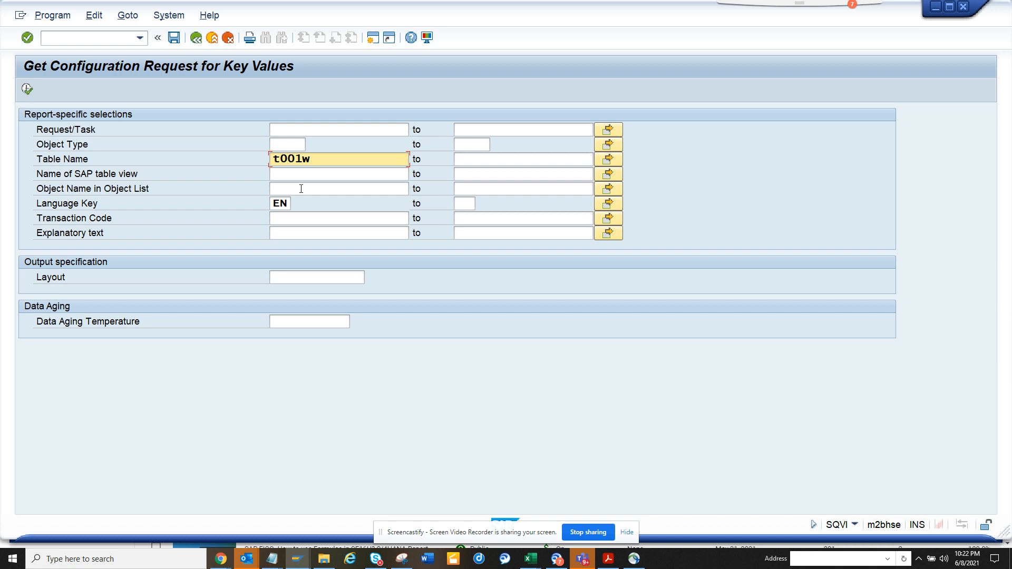
left_click(339, 189)
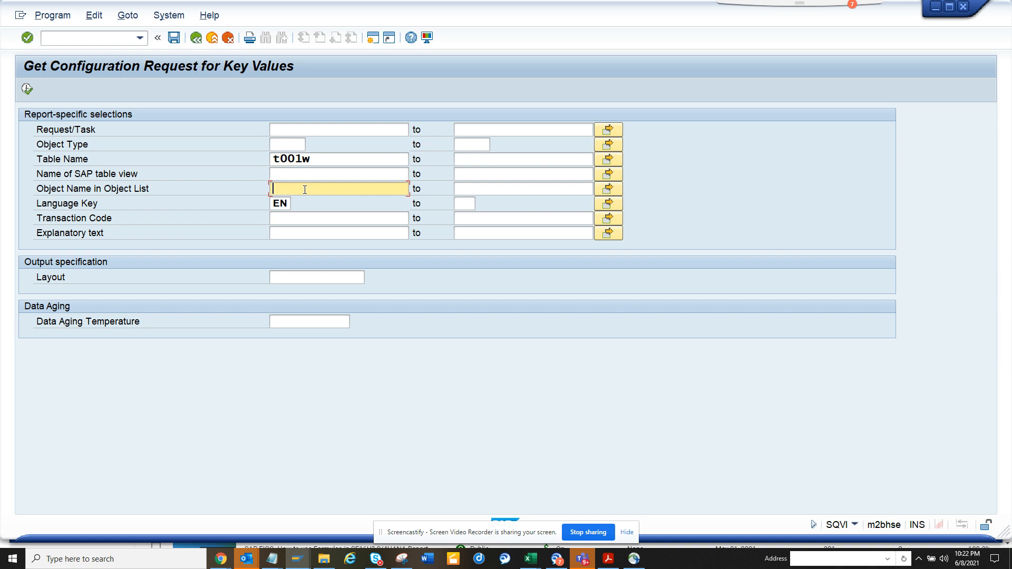
type("*1710")
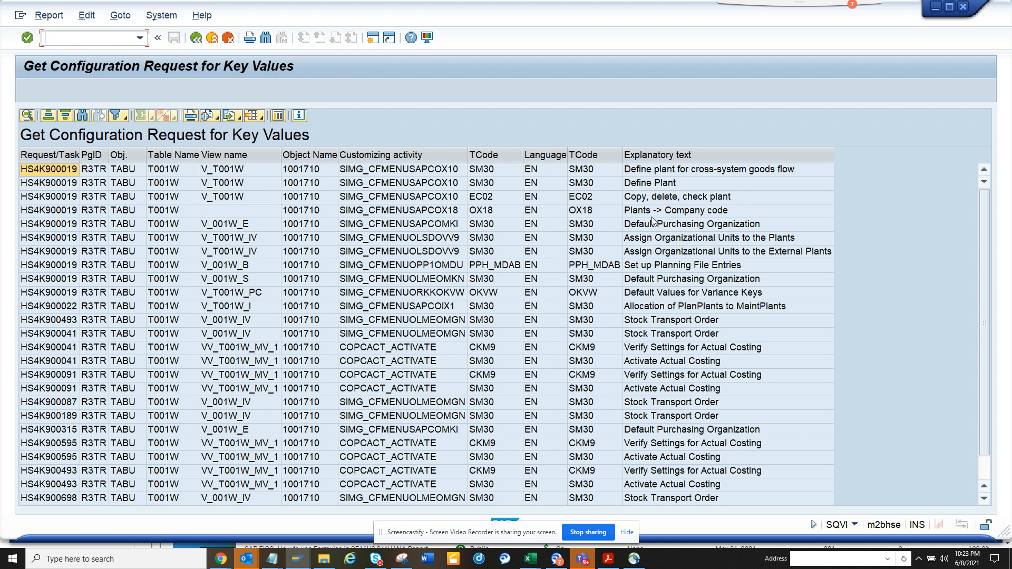
mouse_move(221, 276)
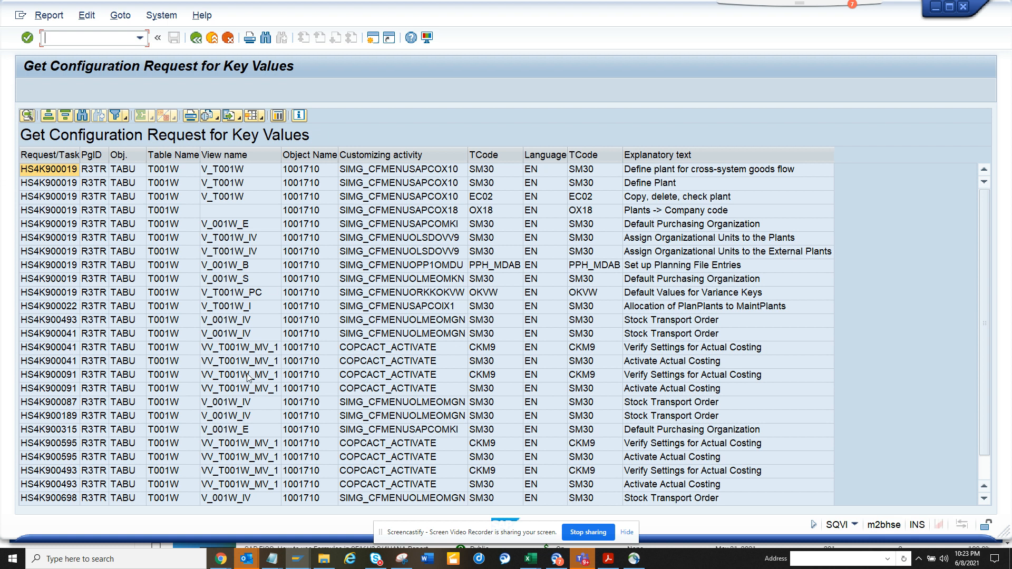
mouse_move(756, 443)
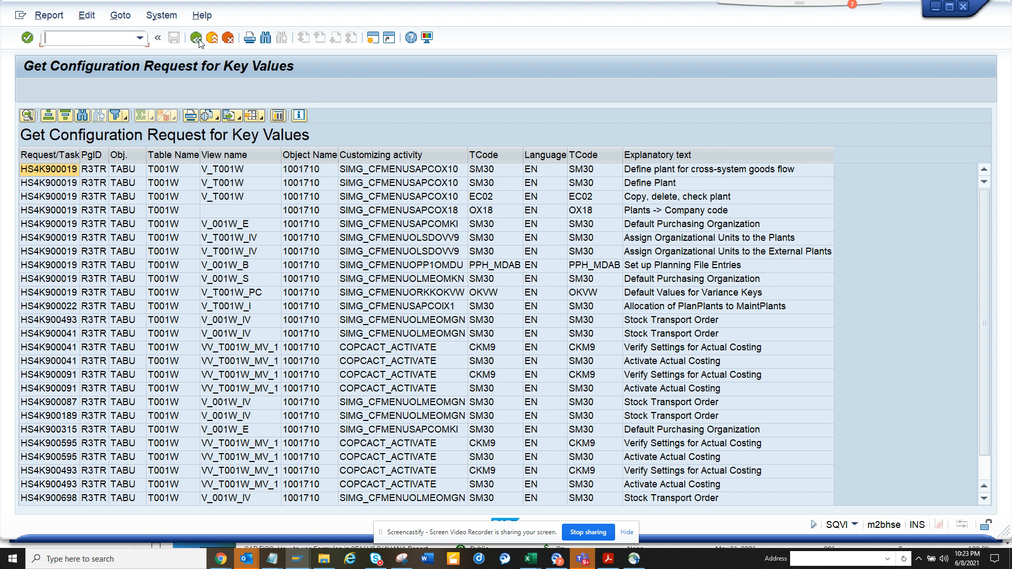
left_click(198, 37)
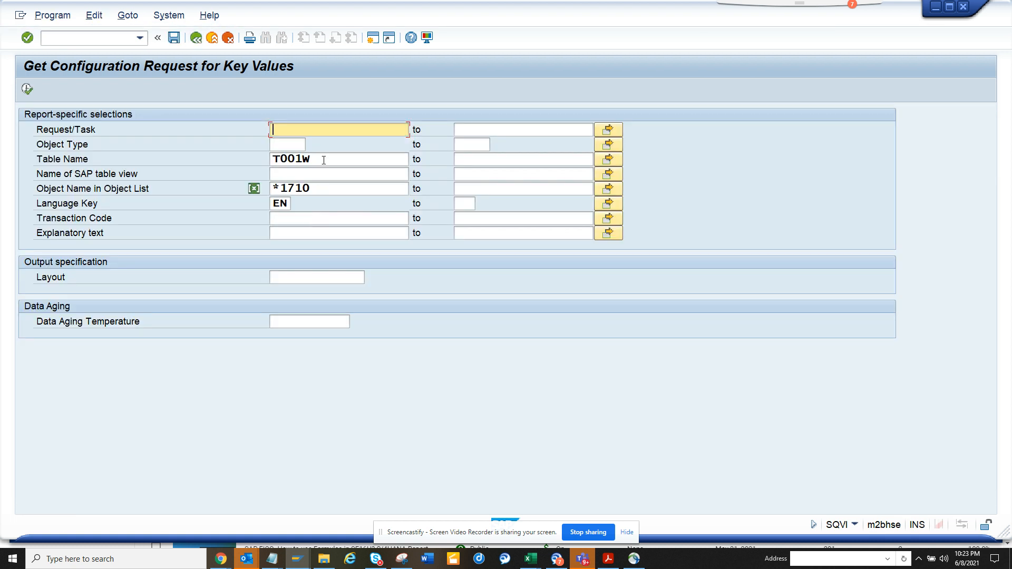
Change the table name criterion from T001W to T001
left_click(339, 159)
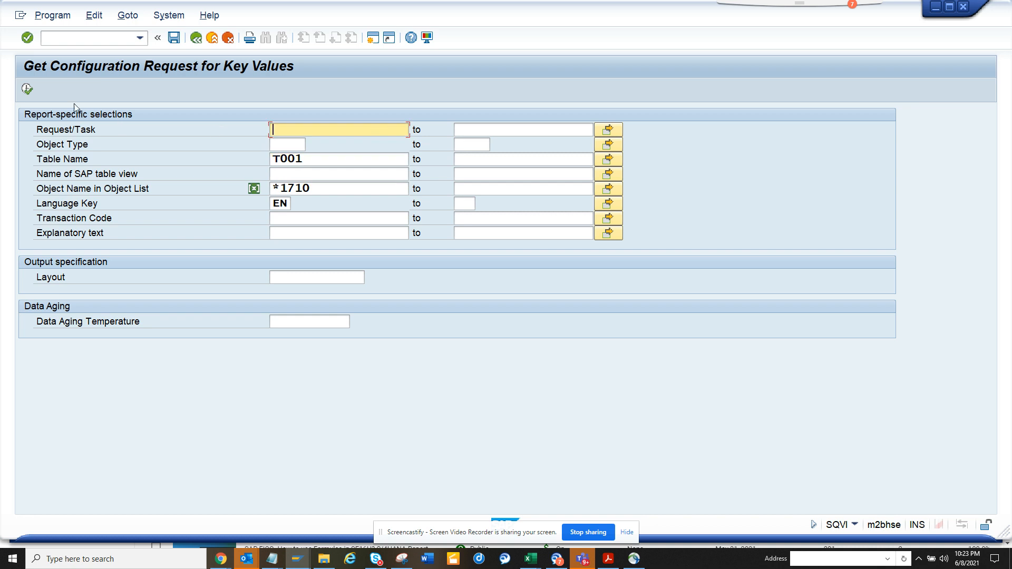
mouse_move(26, 89)
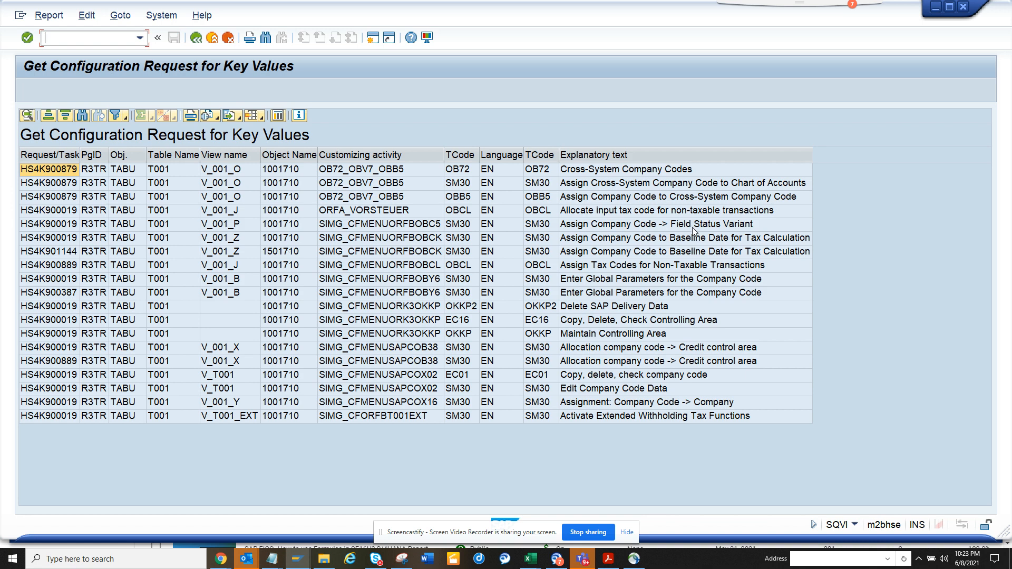
mouse_move(367, 133)
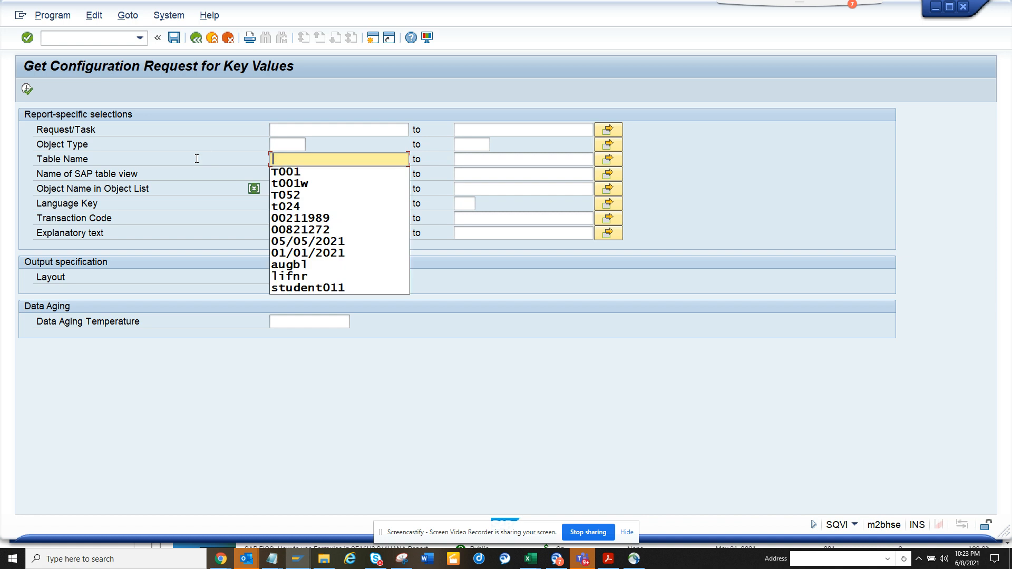
mouse_move(27, 88)
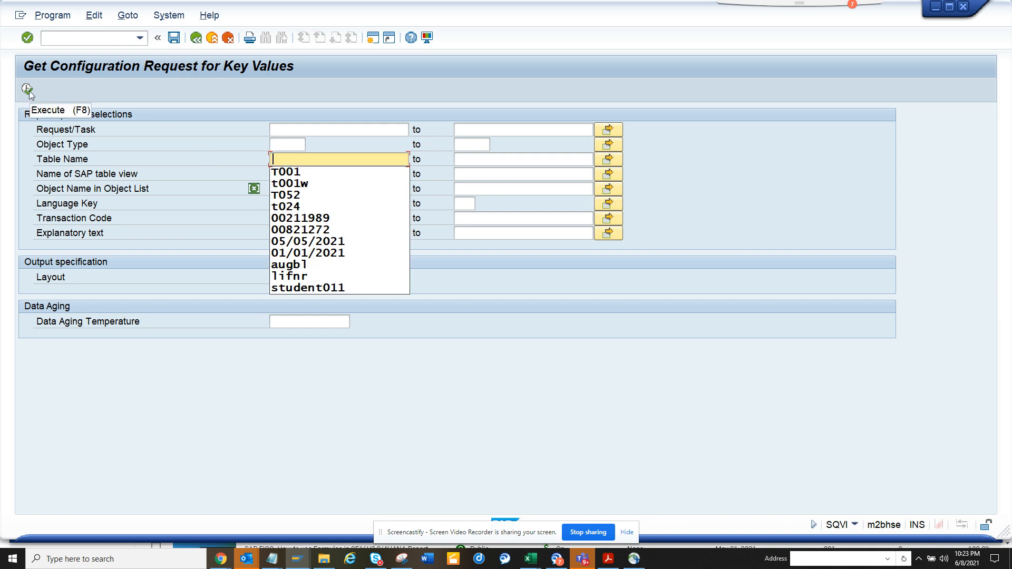
Run the report with no table name for all *1710 objects, review the list, and go back
left_click(27, 90)
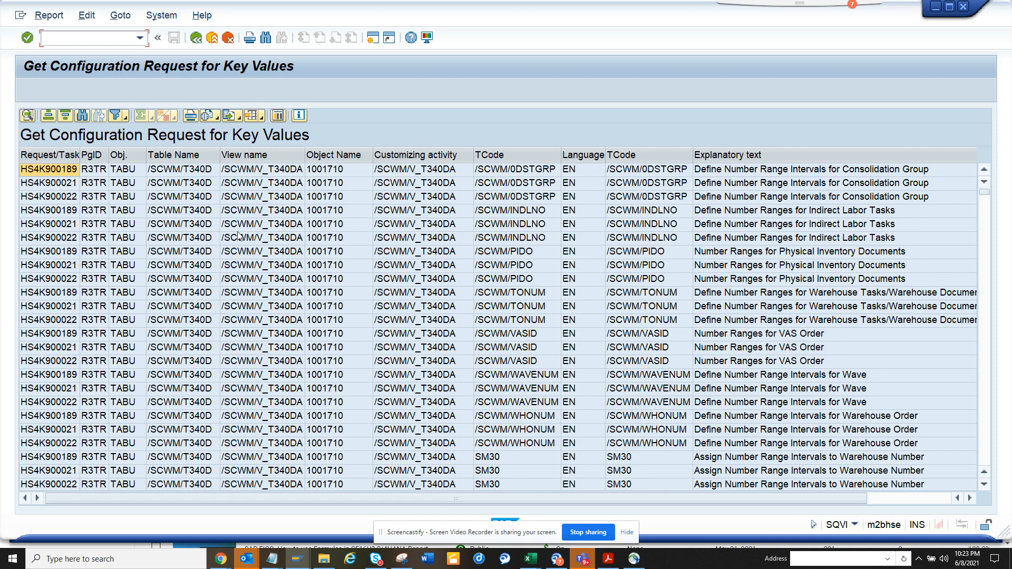
mouse_move(945, 272)
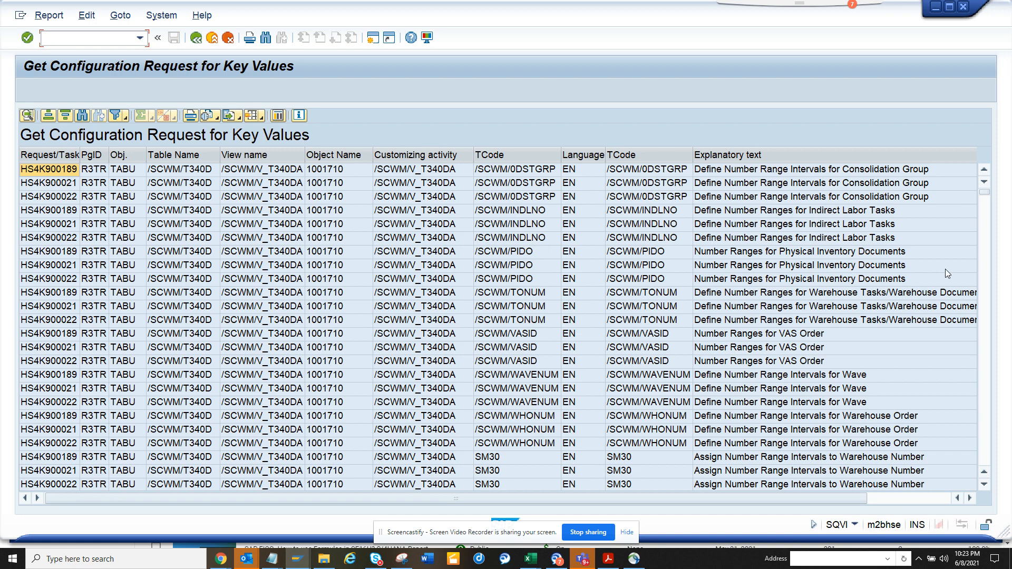
scroll("down", 3)
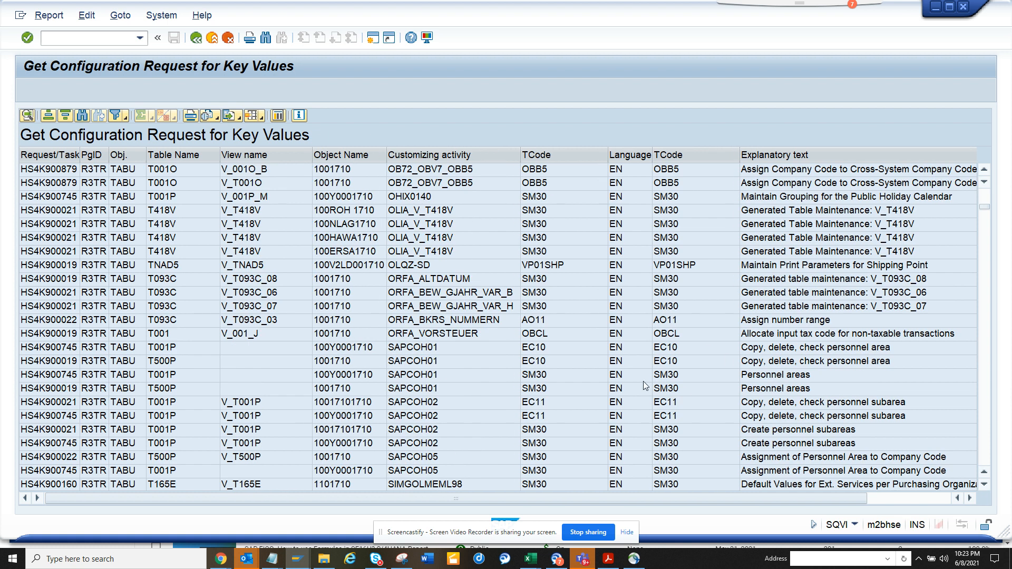
mouse_move(466, 417)
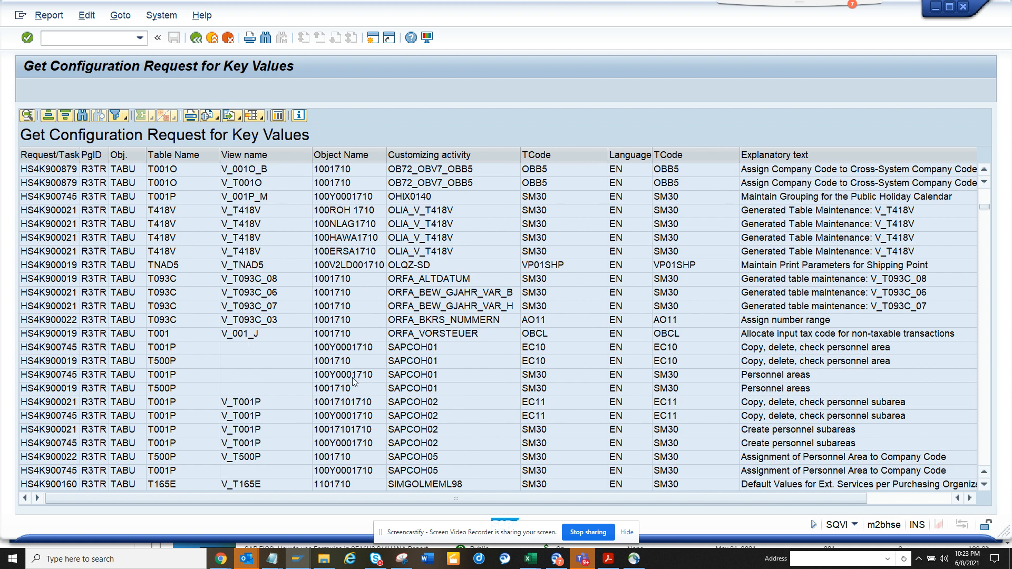
mouse_move(531, 399)
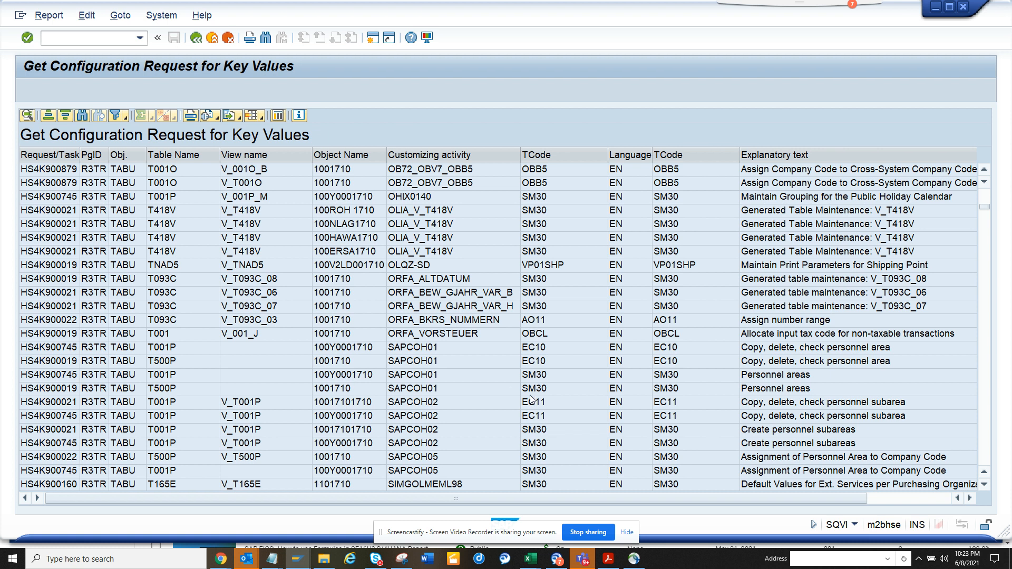
mouse_move(359, 385)
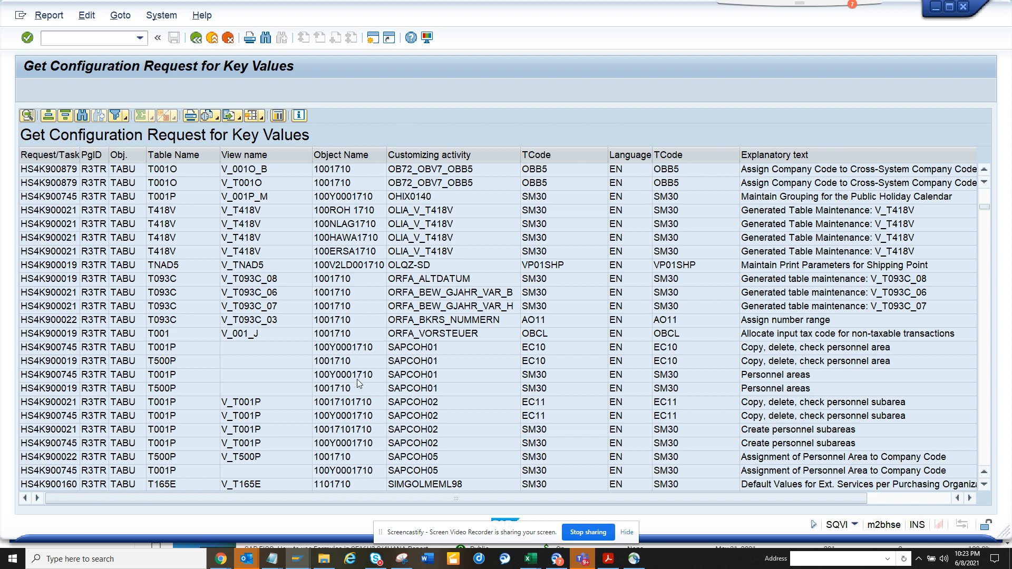
mouse_move(189, 106)
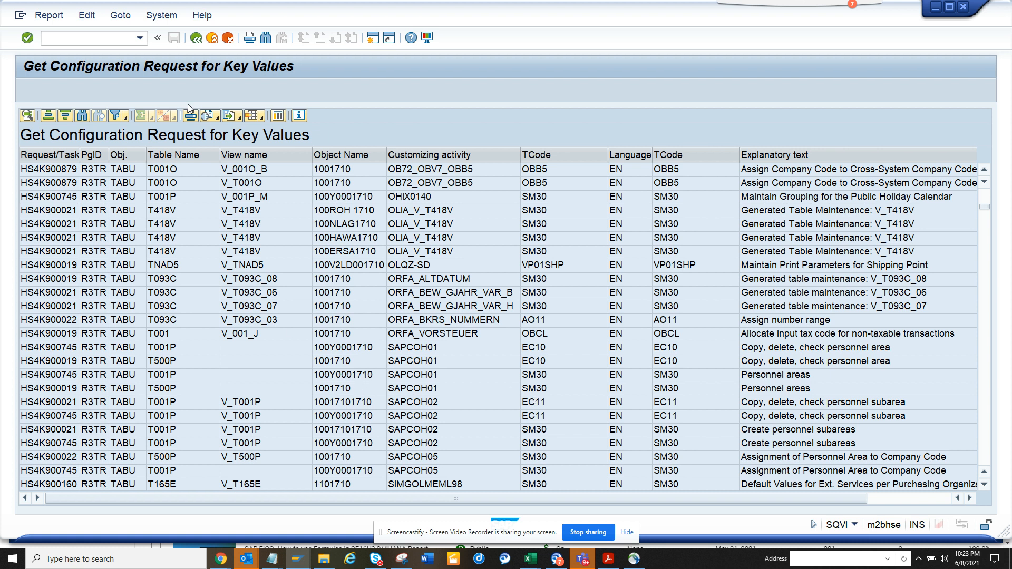
mouse_move(195, 36)
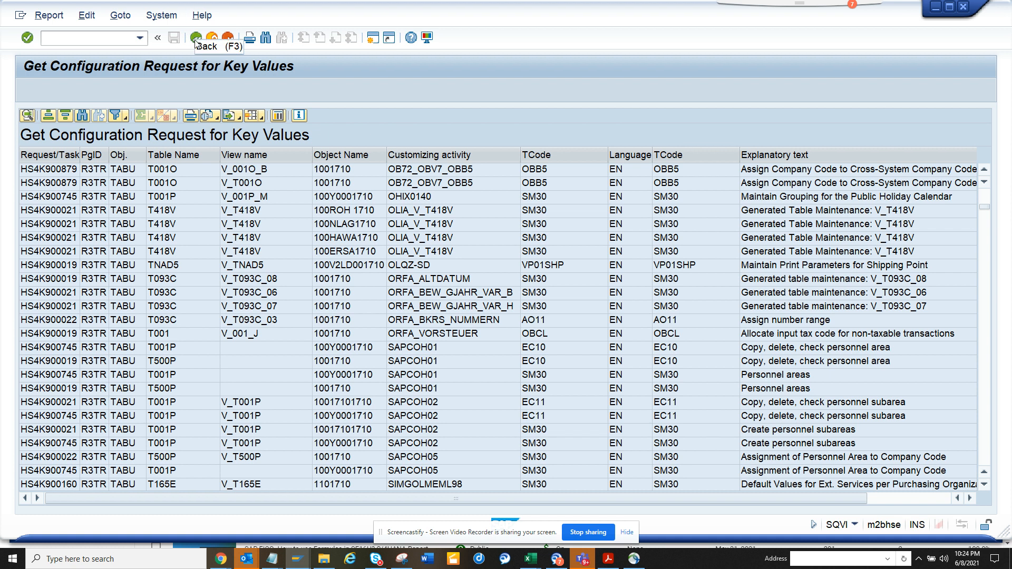
left_click(196, 38)
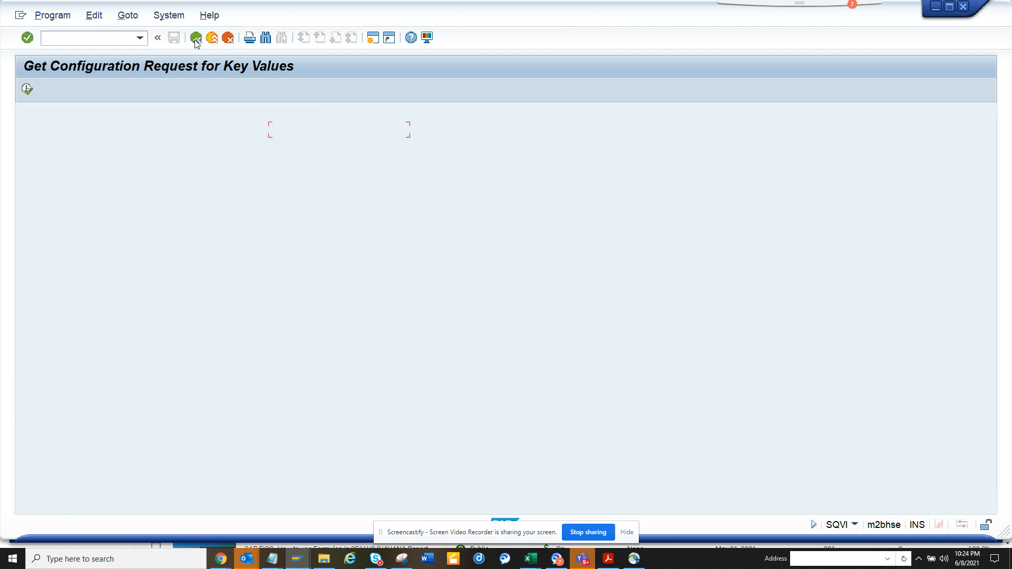
Clear the *1710 object name filter and choose table T024 from the Table Name history
left_click(195, 38)
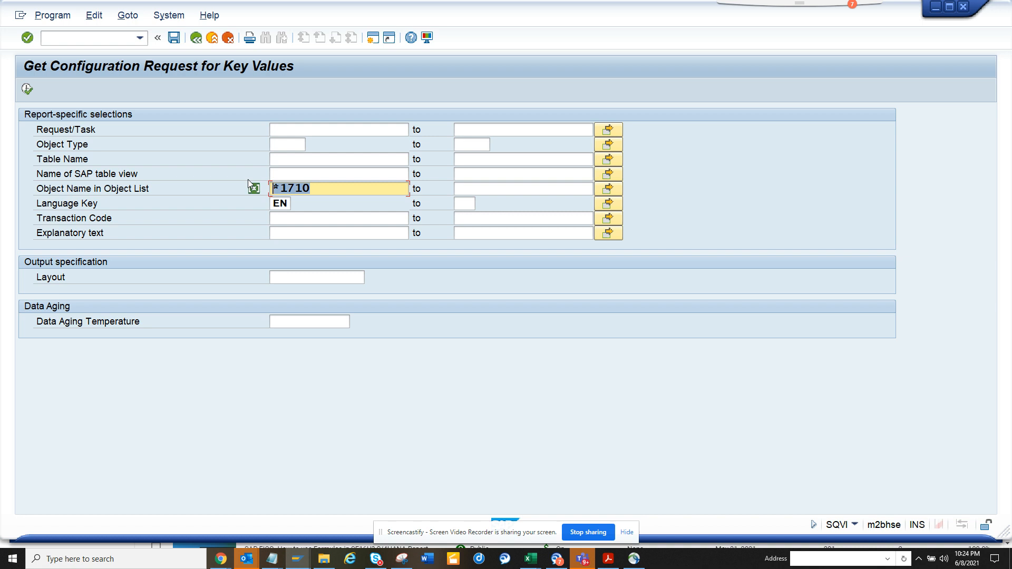
left_click(336, 158)
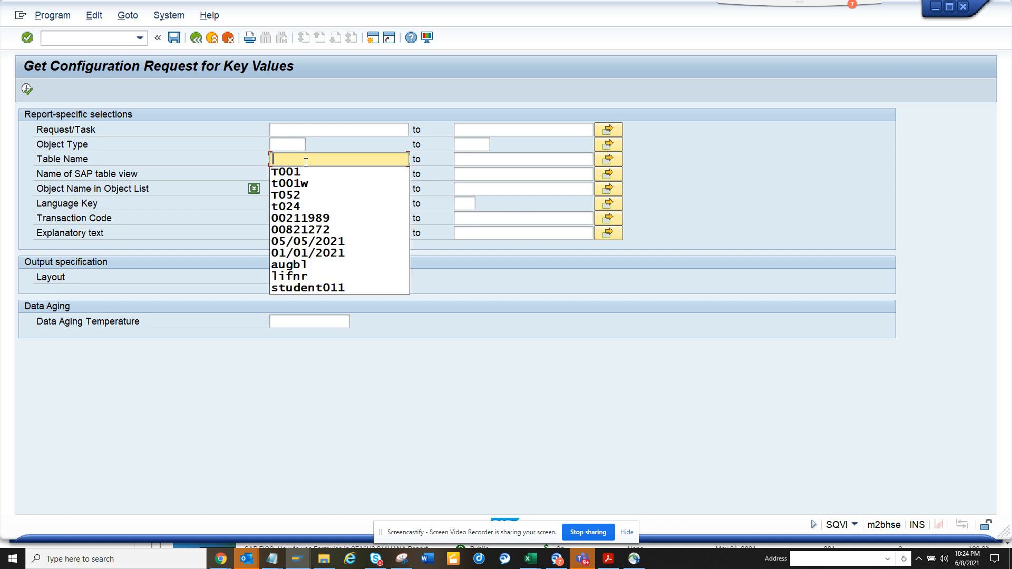
mouse_move(311, 195)
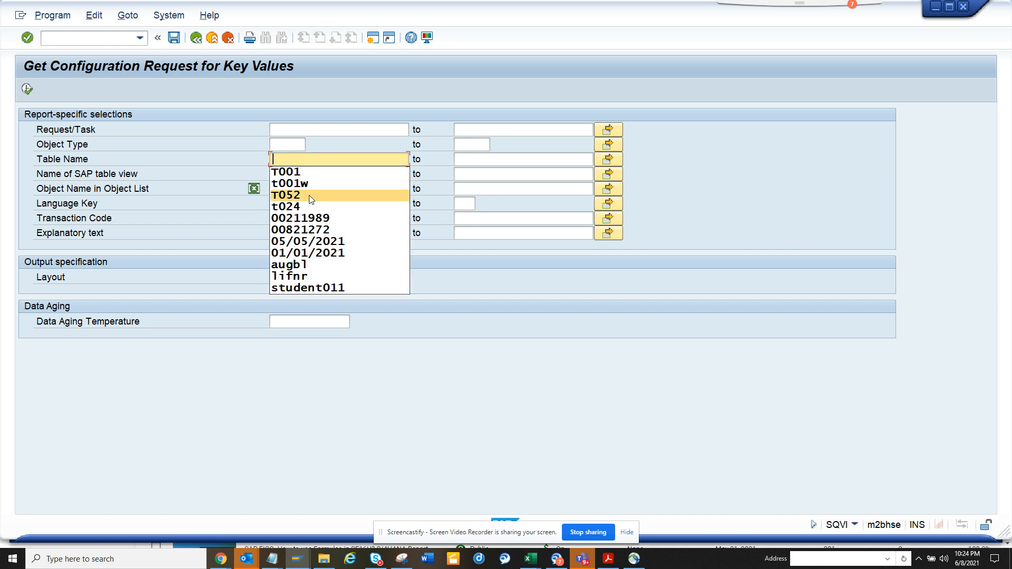
left_click(285, 206)
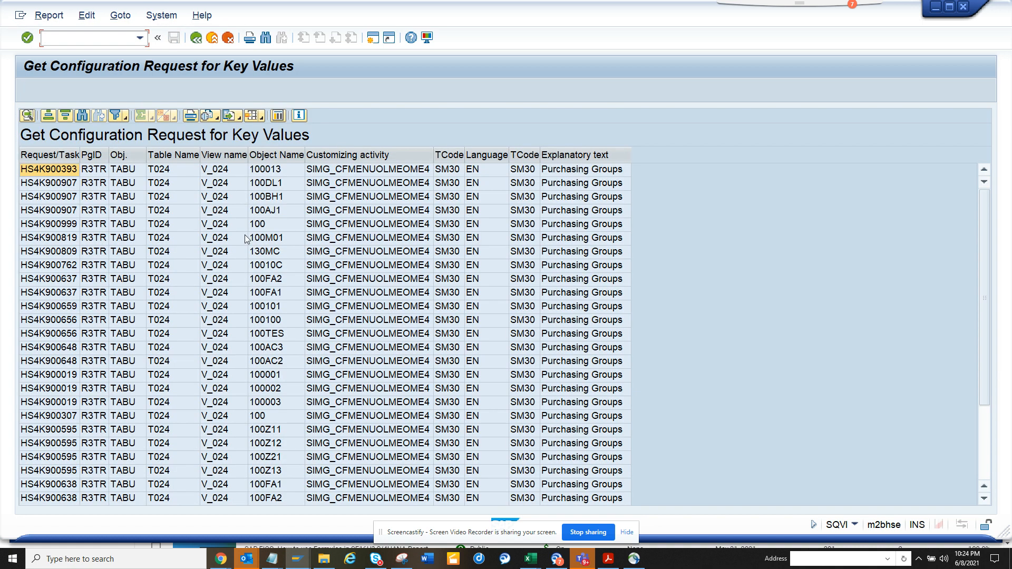
mouse_move(402, 261)
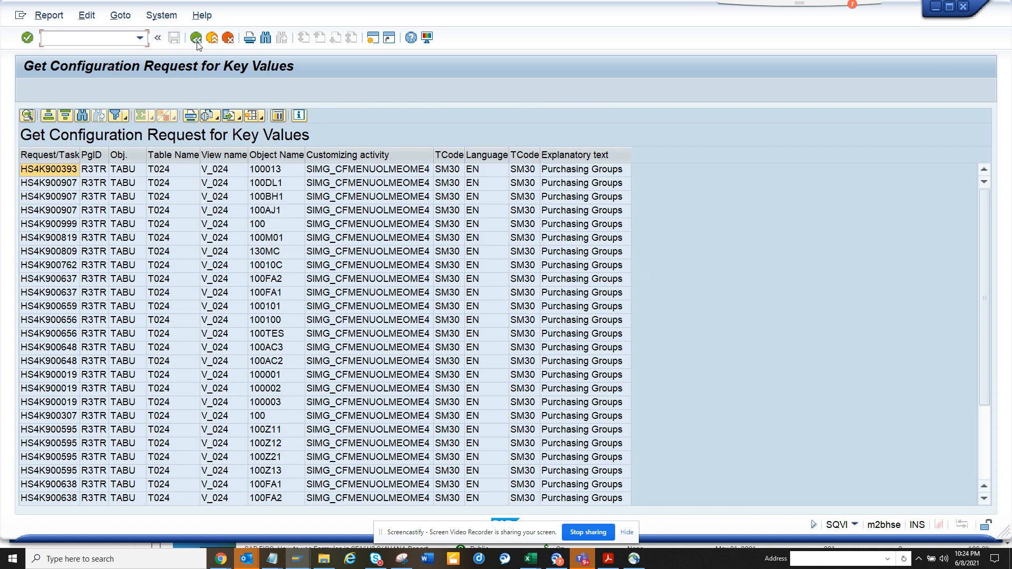
Return from the T024 results list to the selection criteria screen
left_click(196, 37)
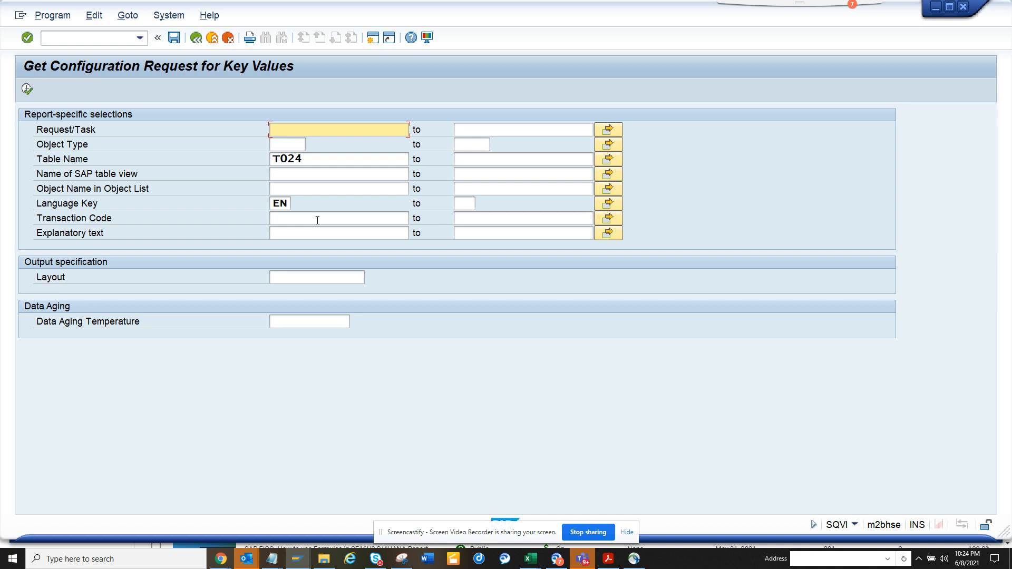
mouse_move(585, 491)
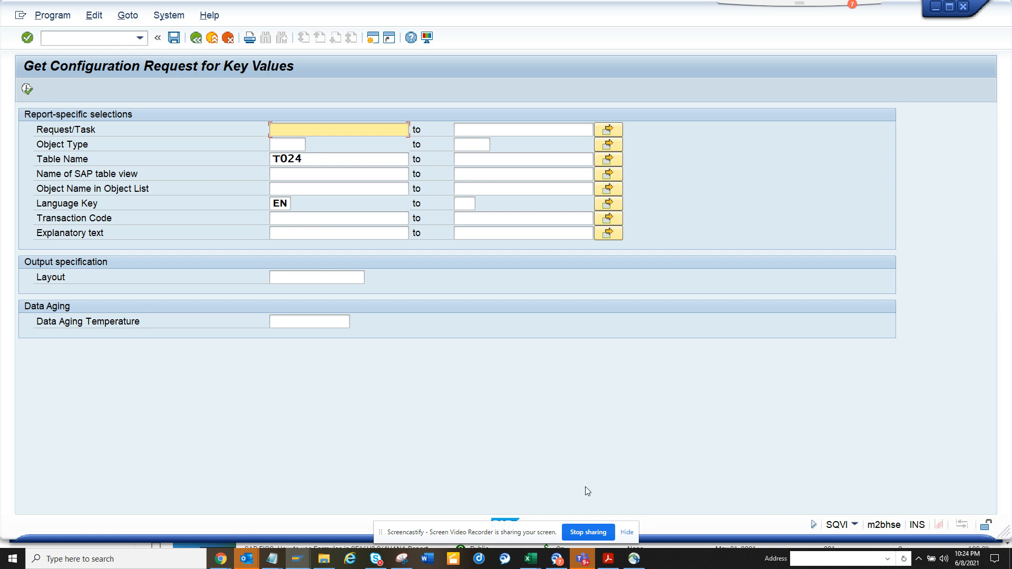